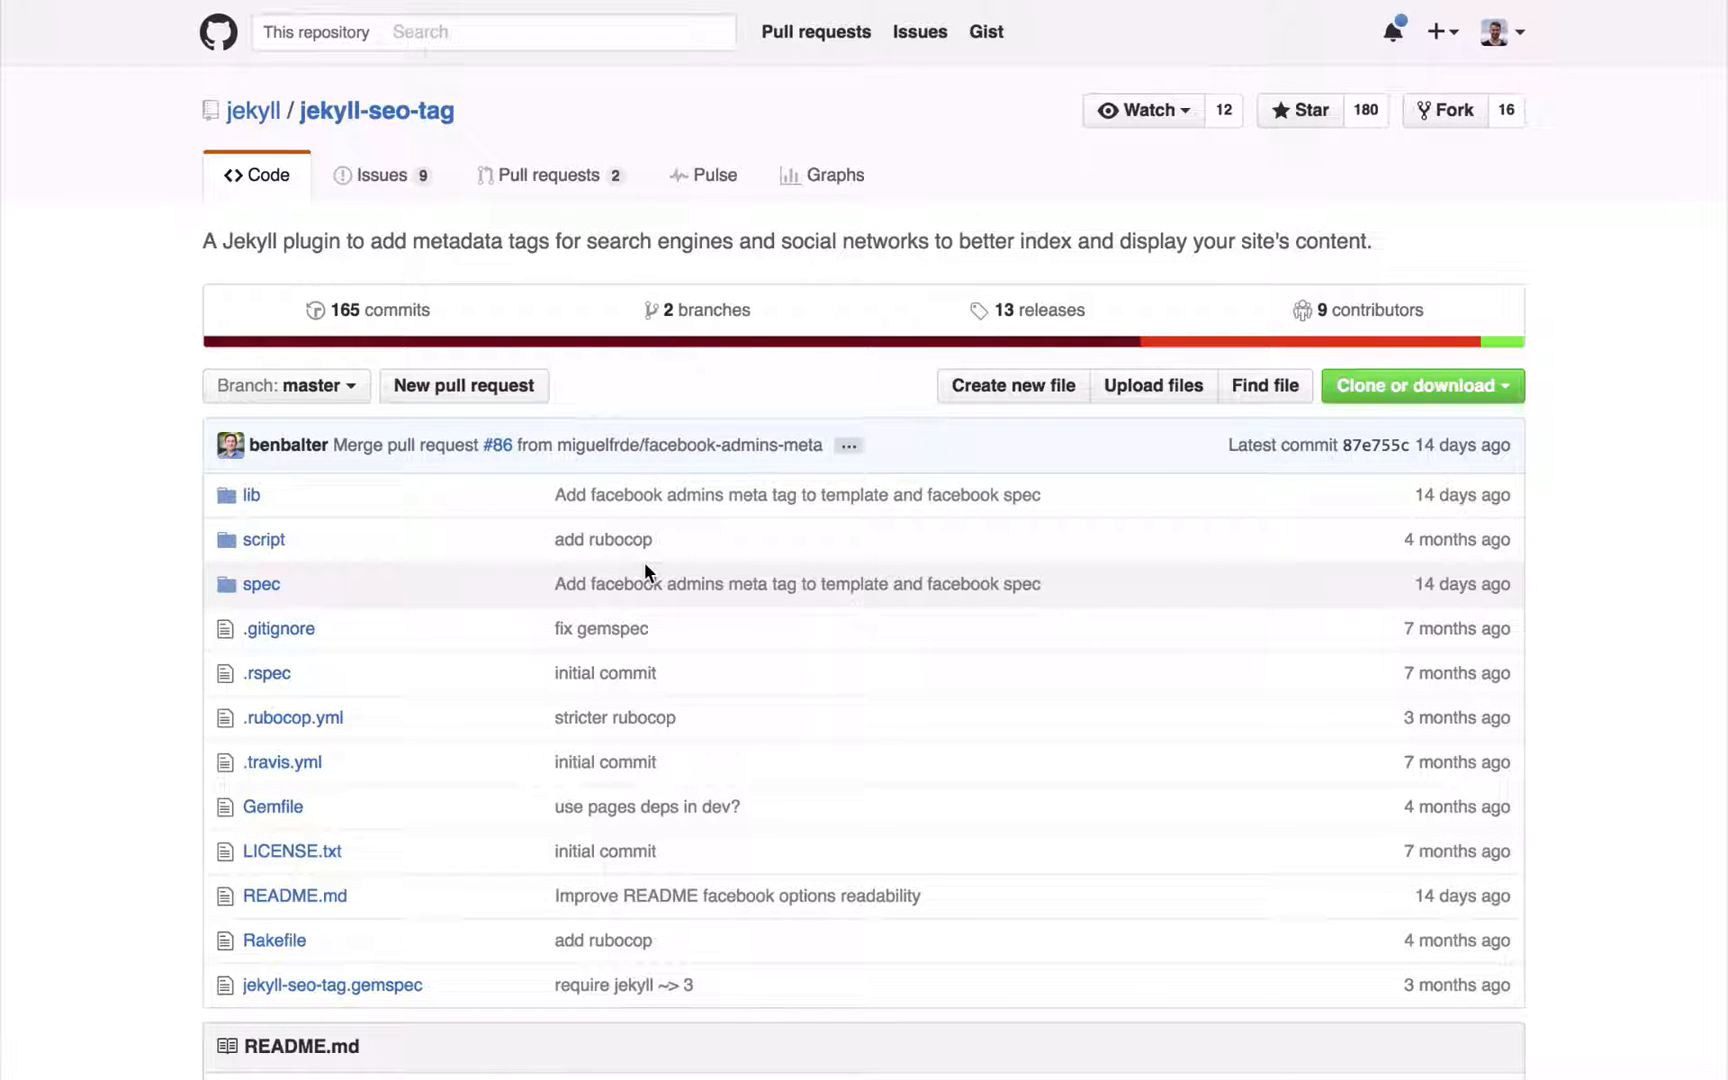
mouse_move(33, 424)
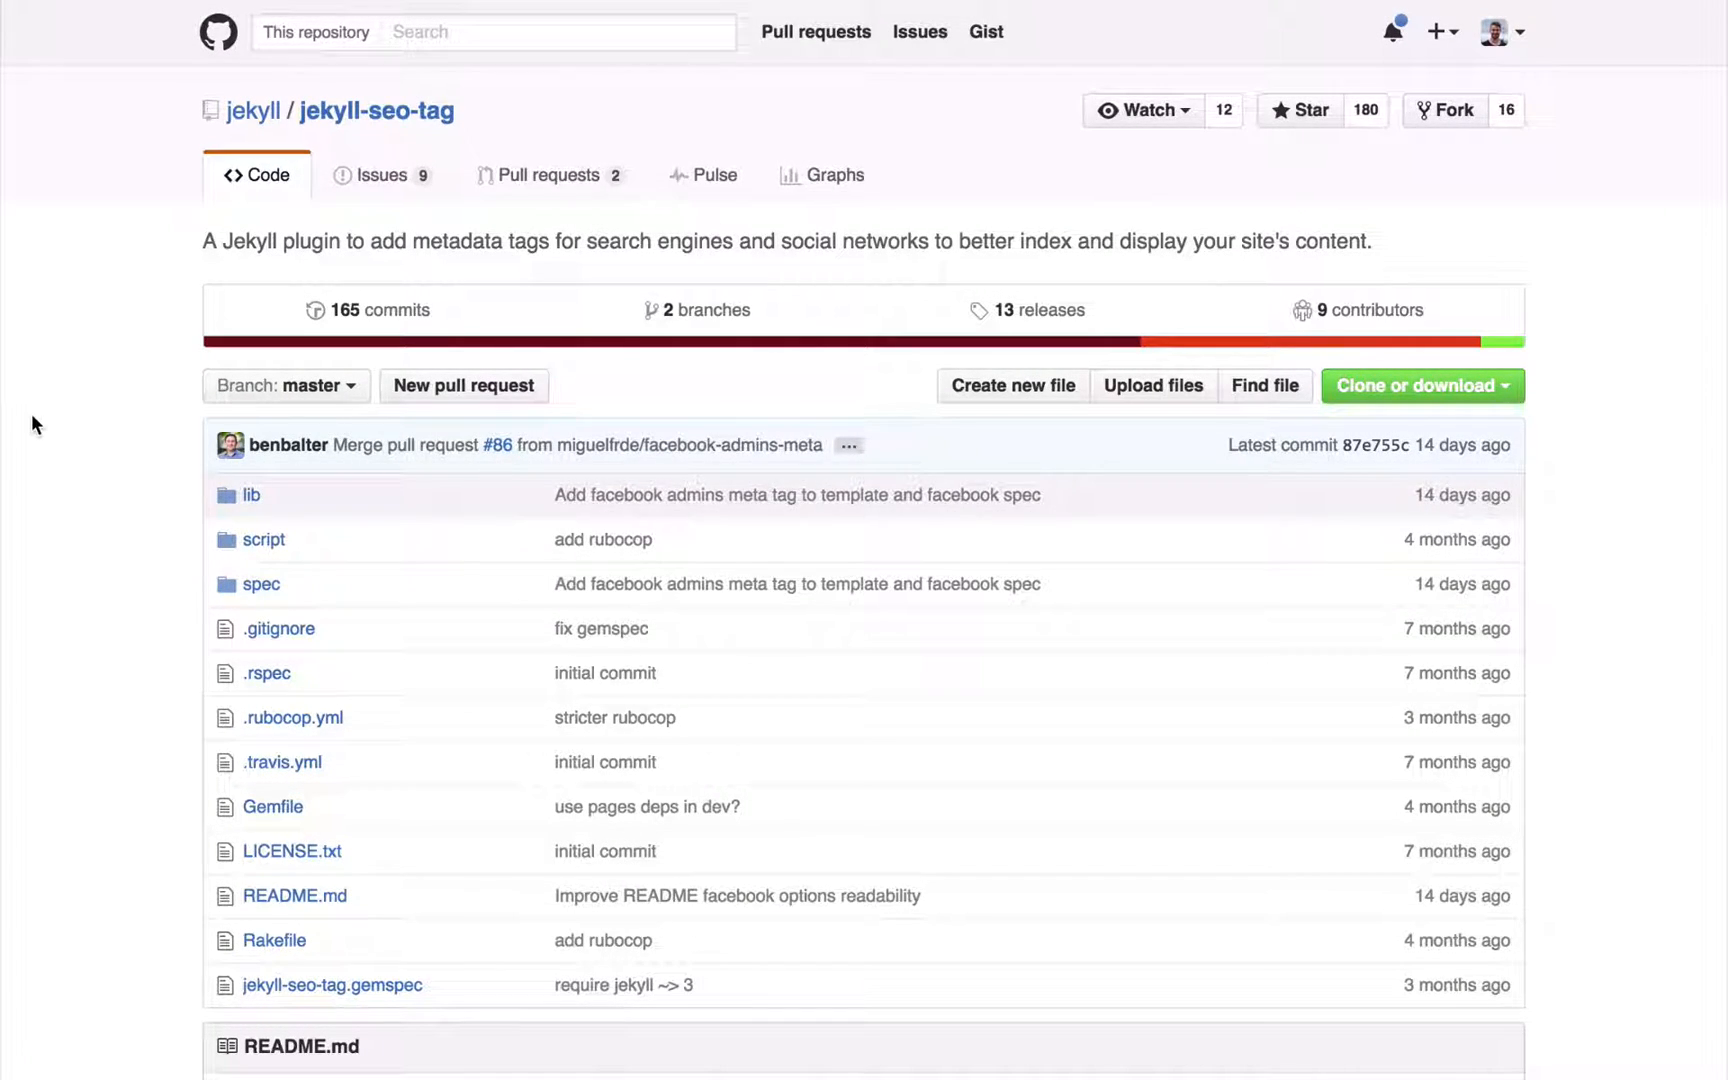
mouse_move(539, 138)
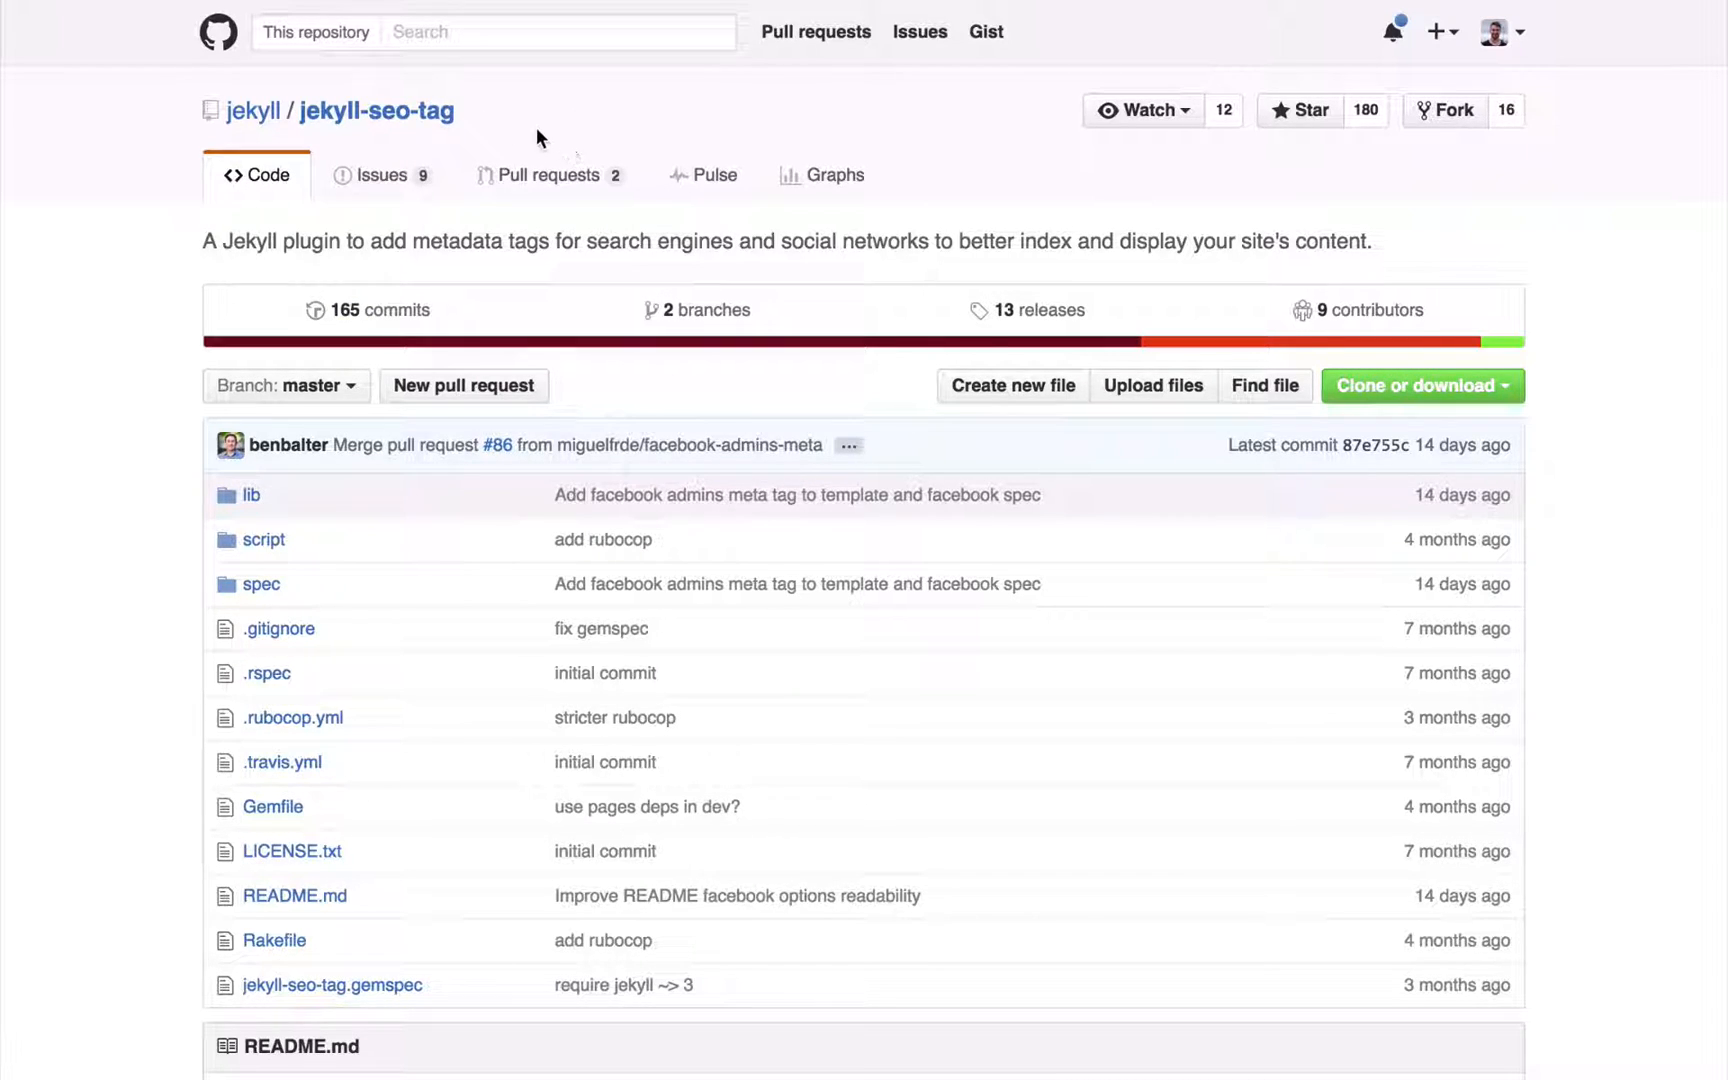
mouse_move(33, 404)
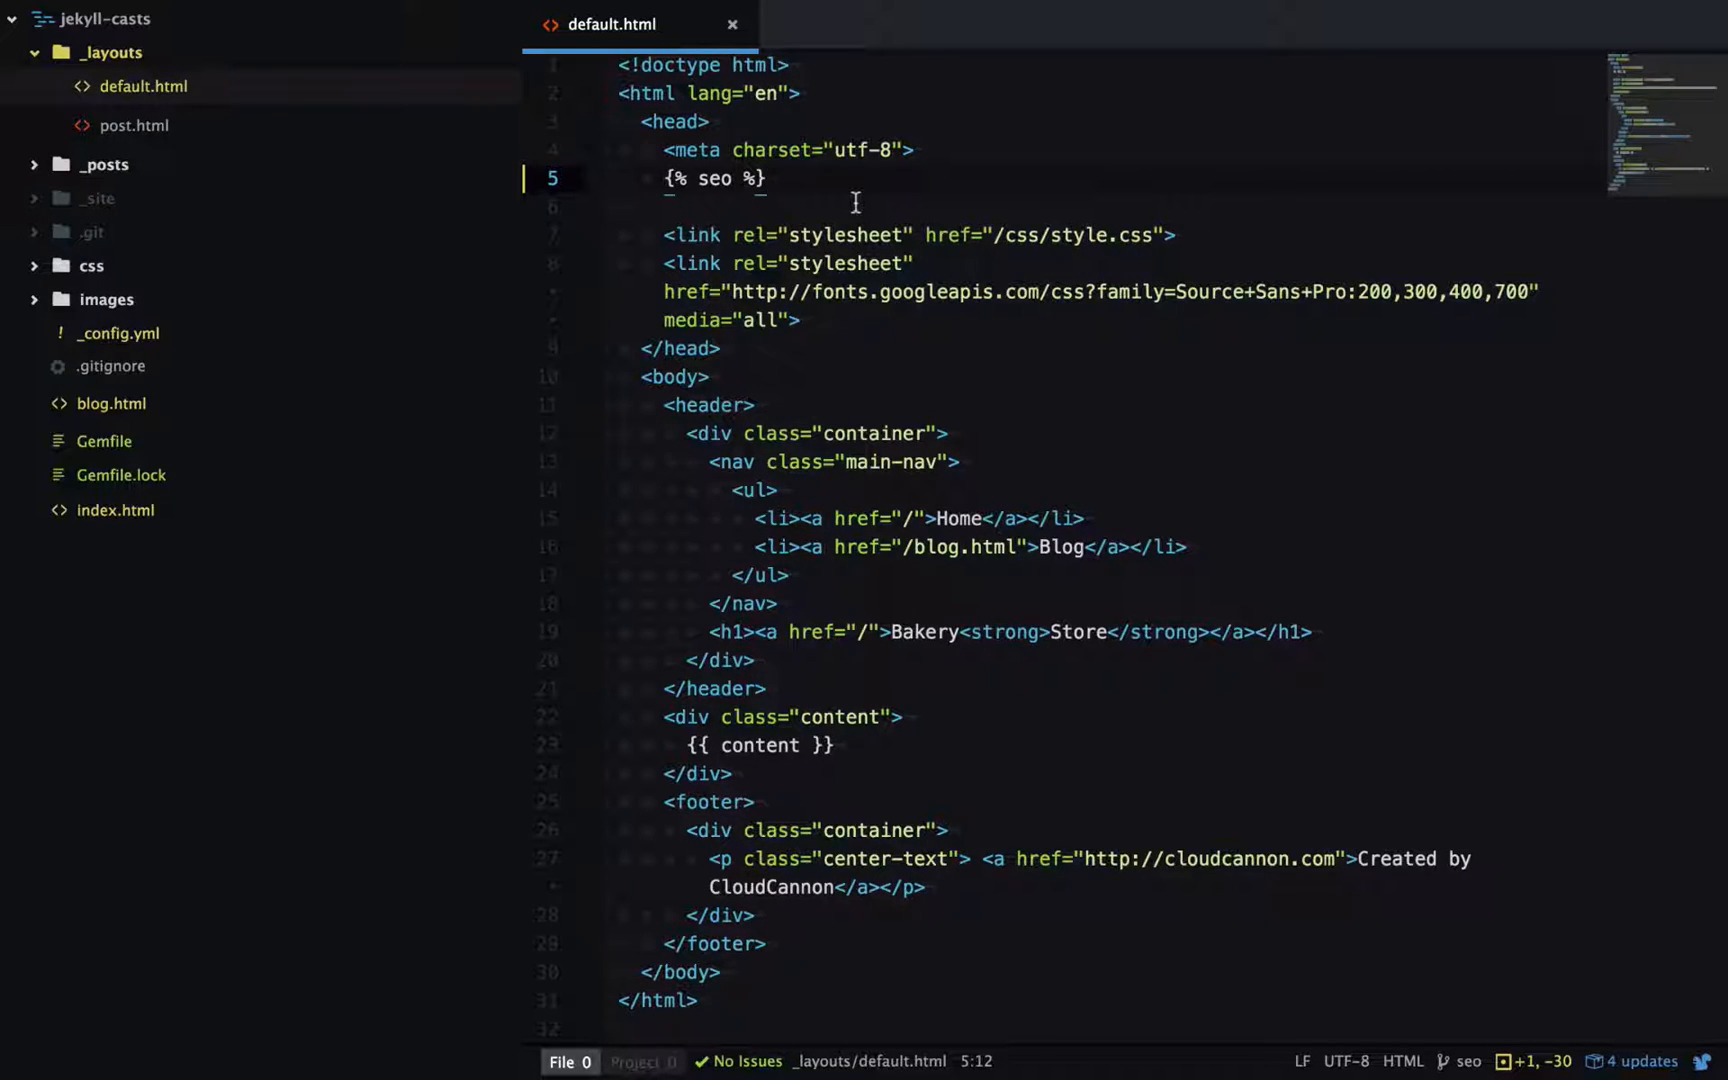
Step: Open index.html to view its title, description and image front matter
click(114, 509)
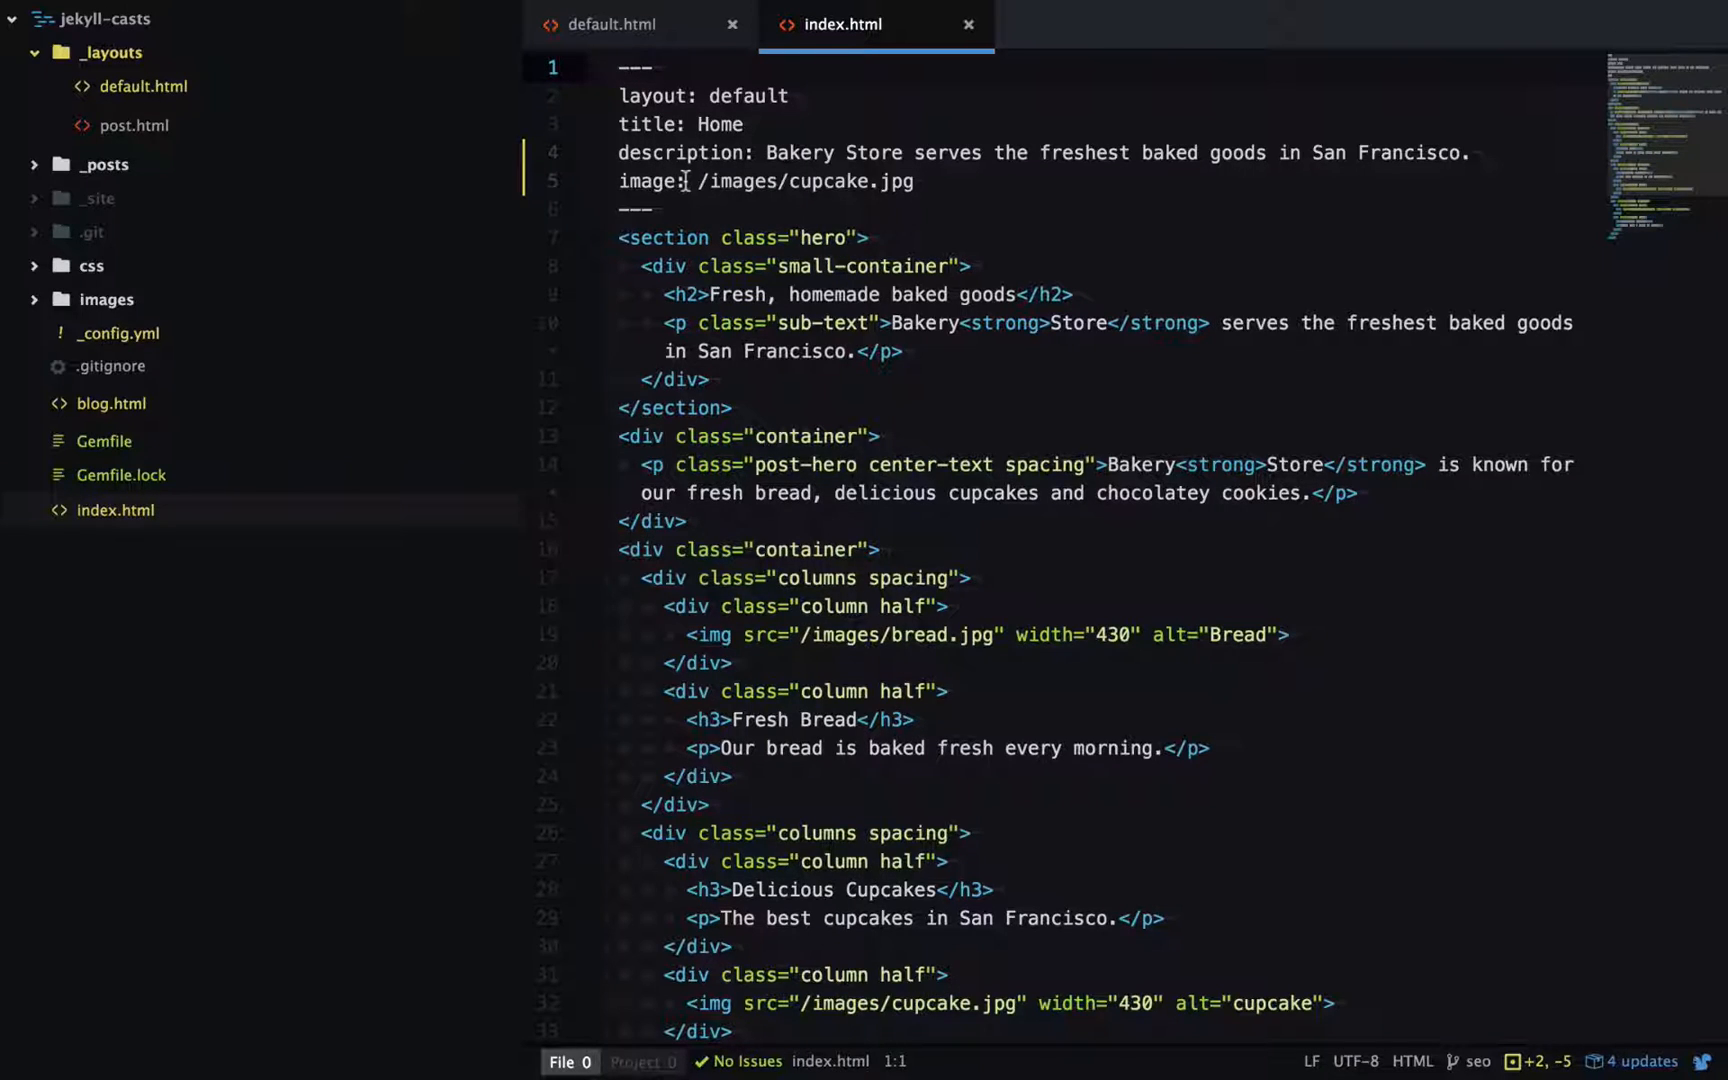
click(623, 67)
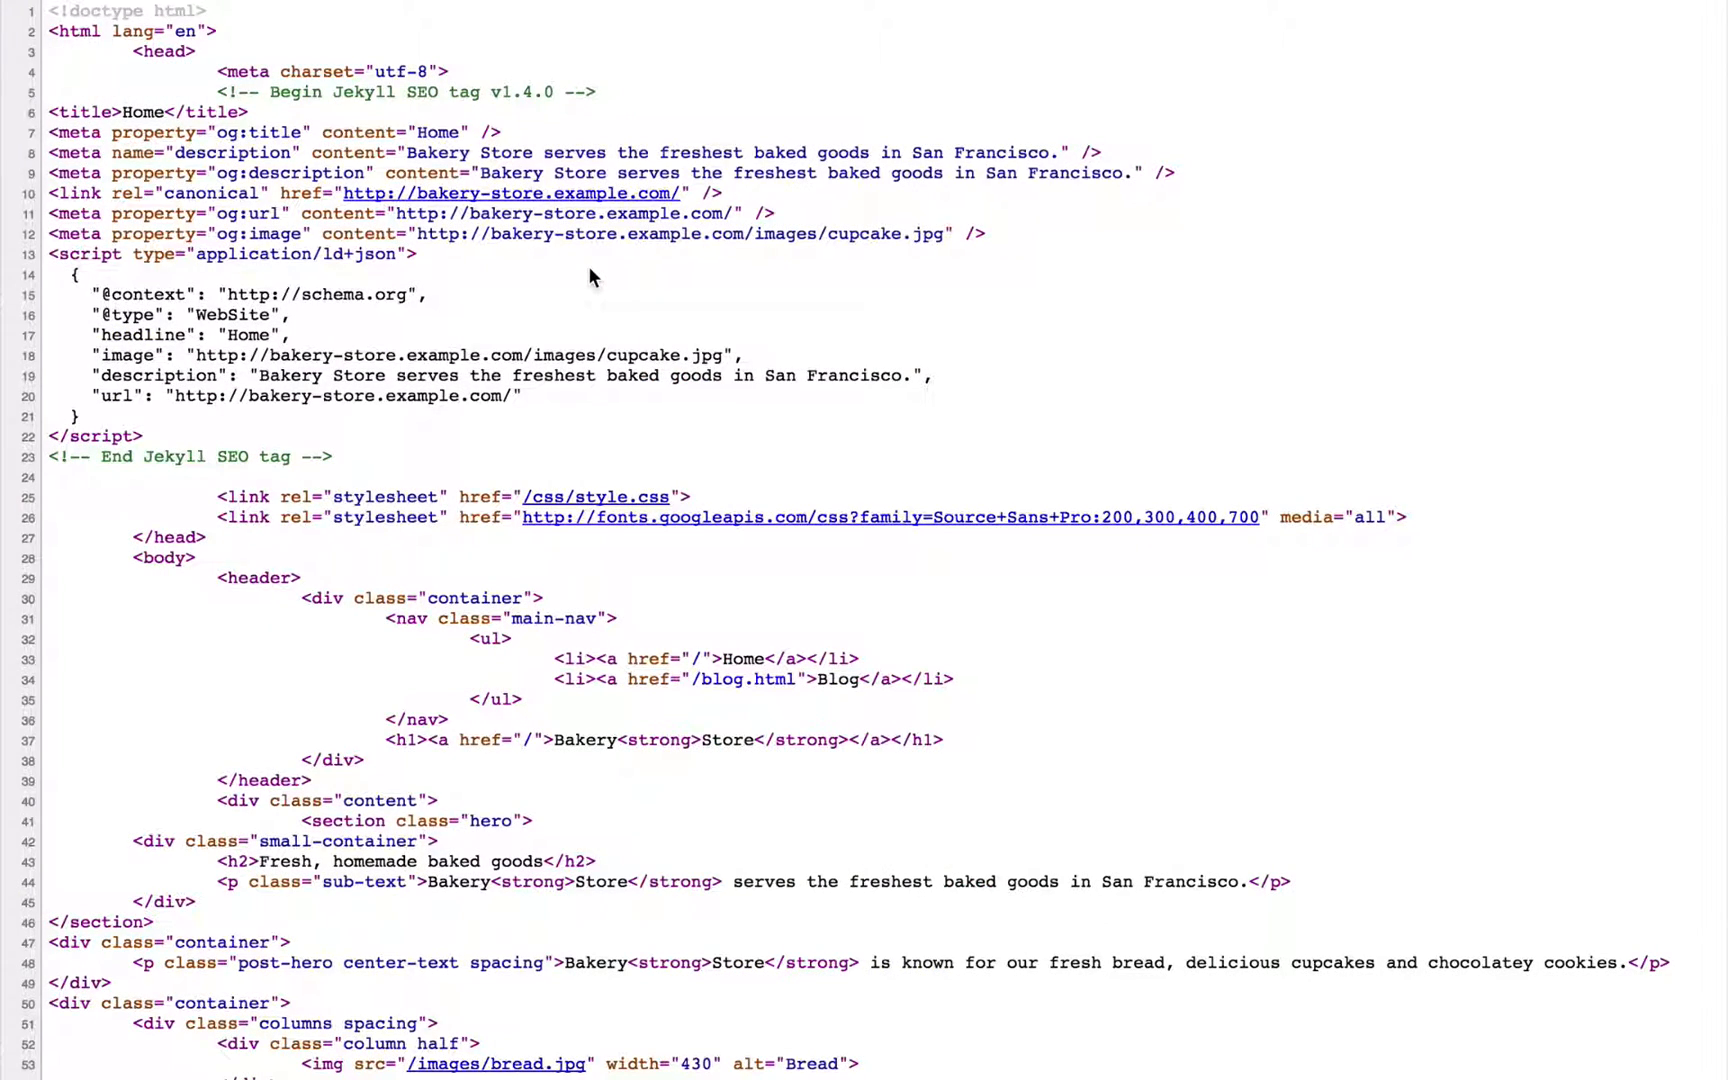
mouse_move(350, 458)
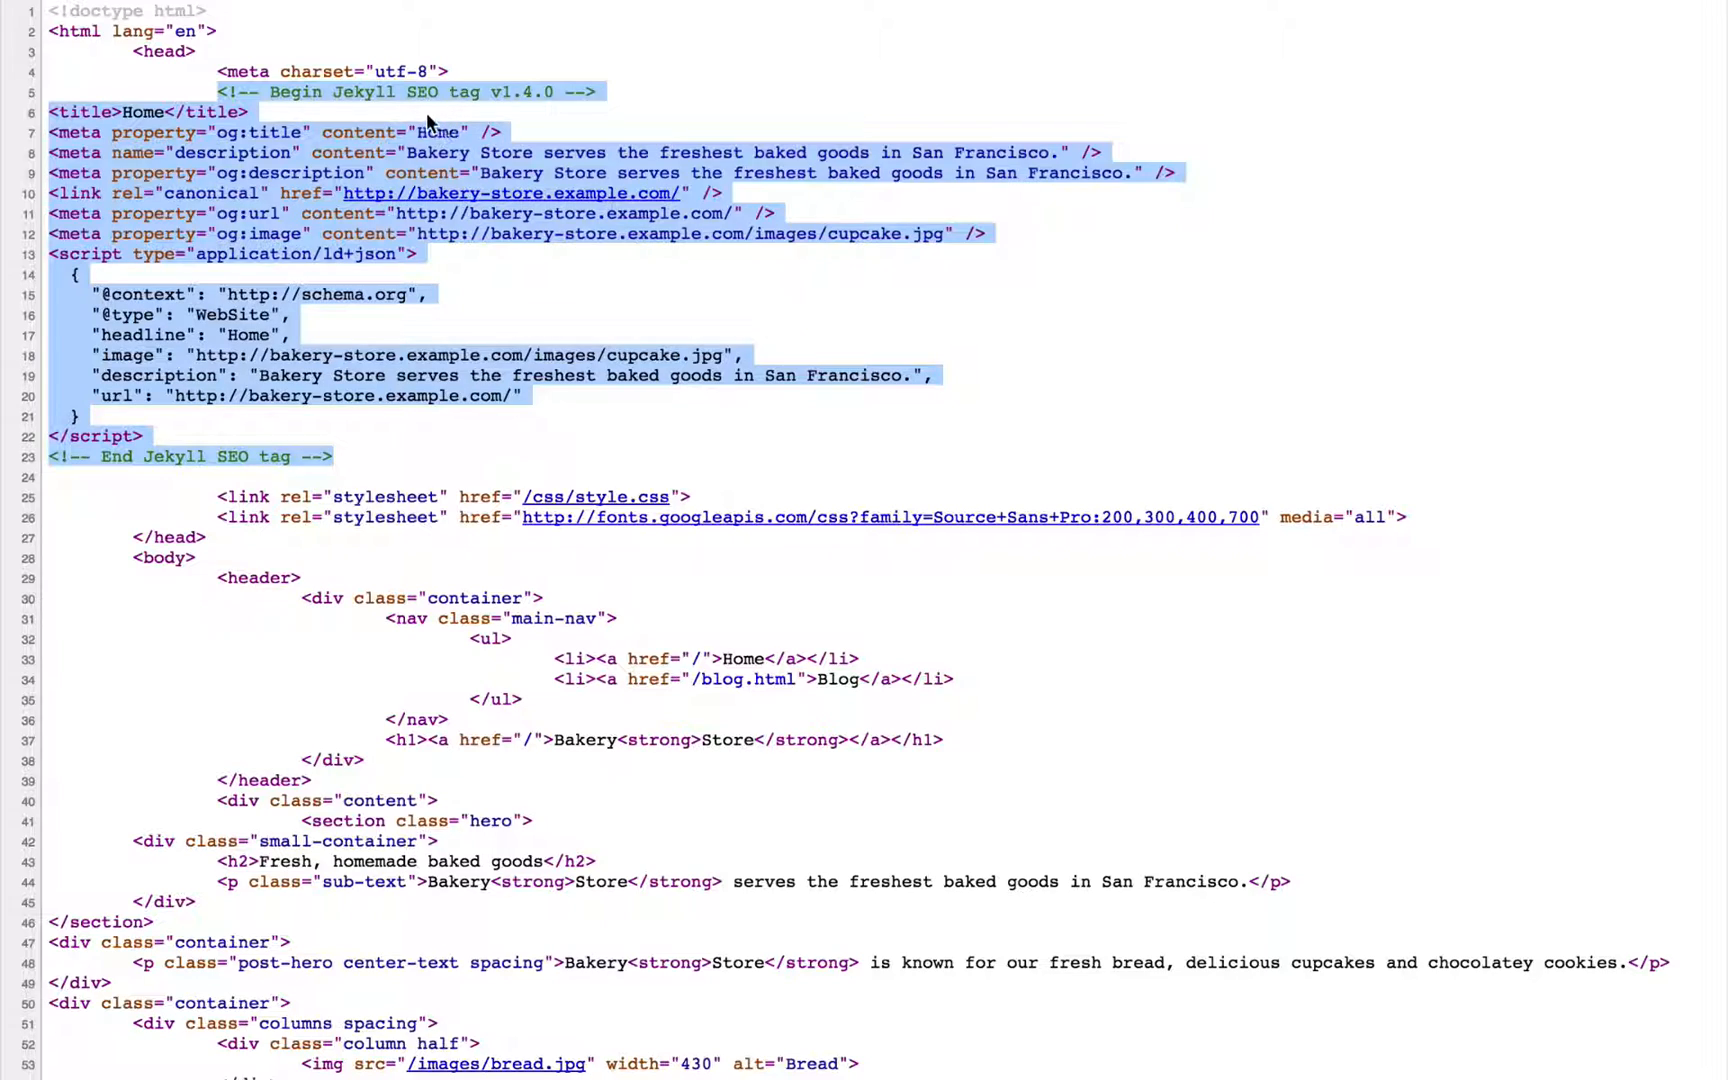
mouse_move(542, 108)
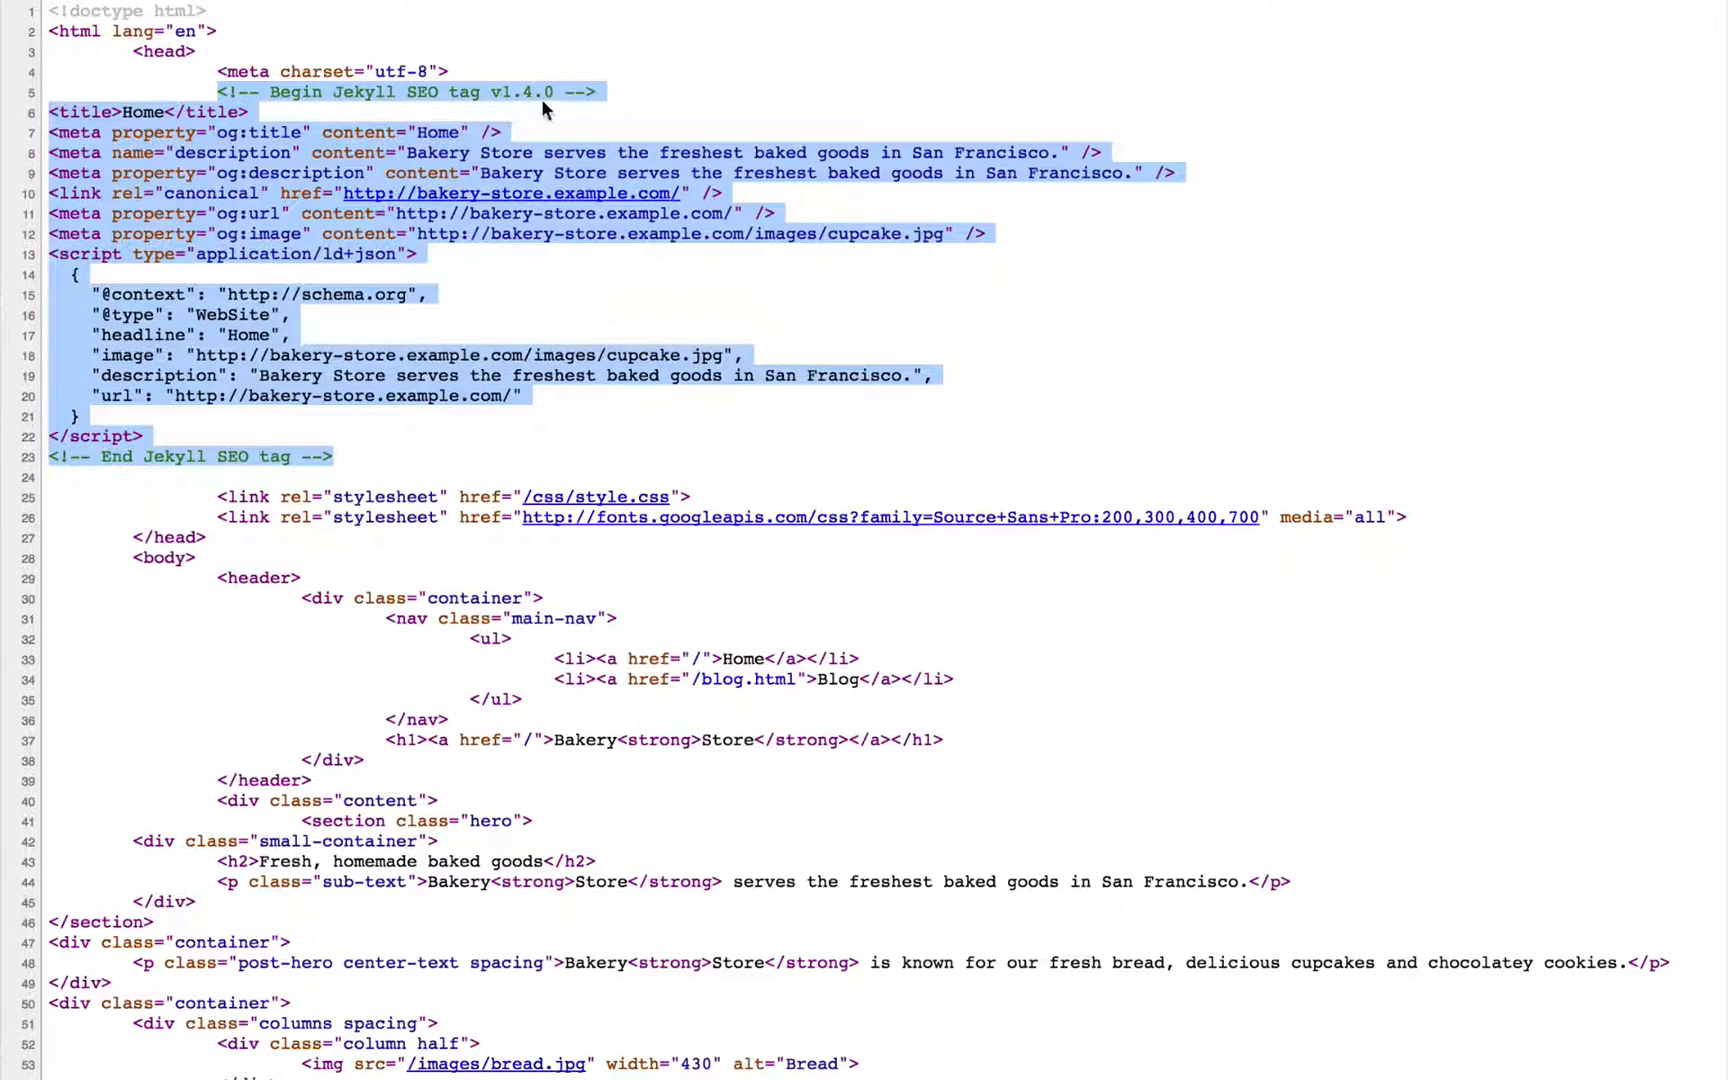
click(94, 111)
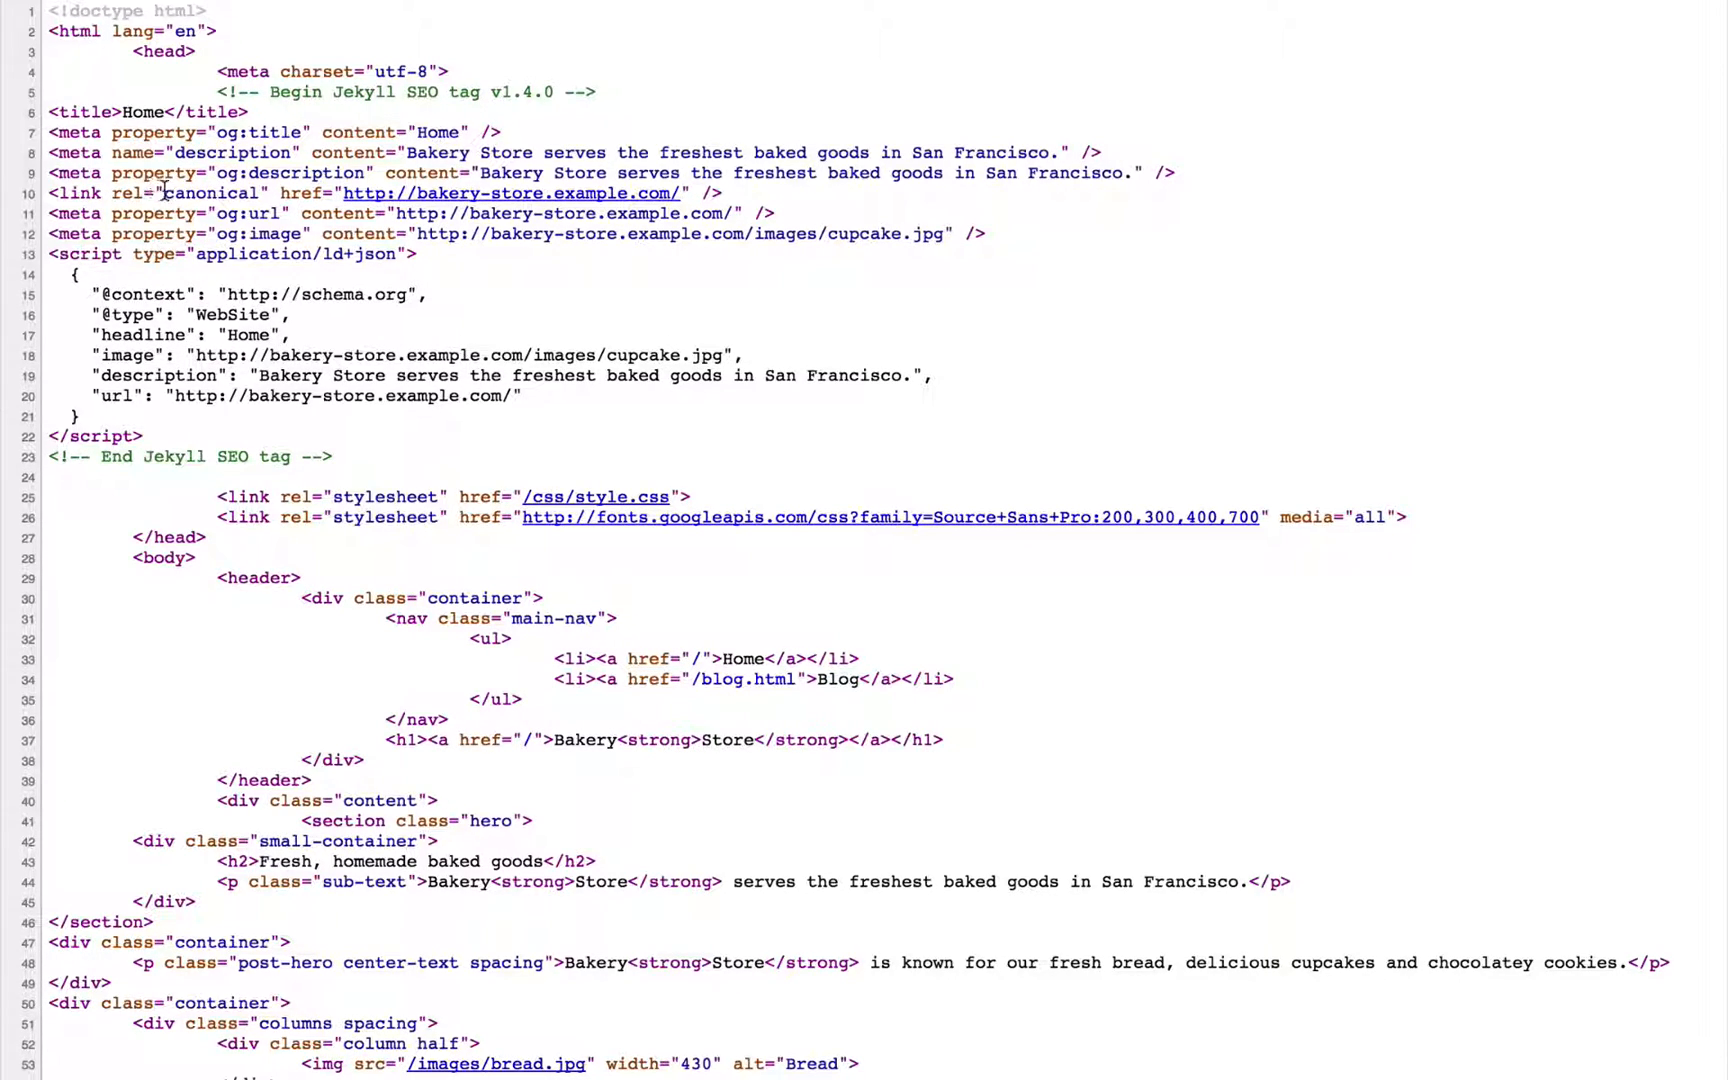
mouse_move(336, 198)
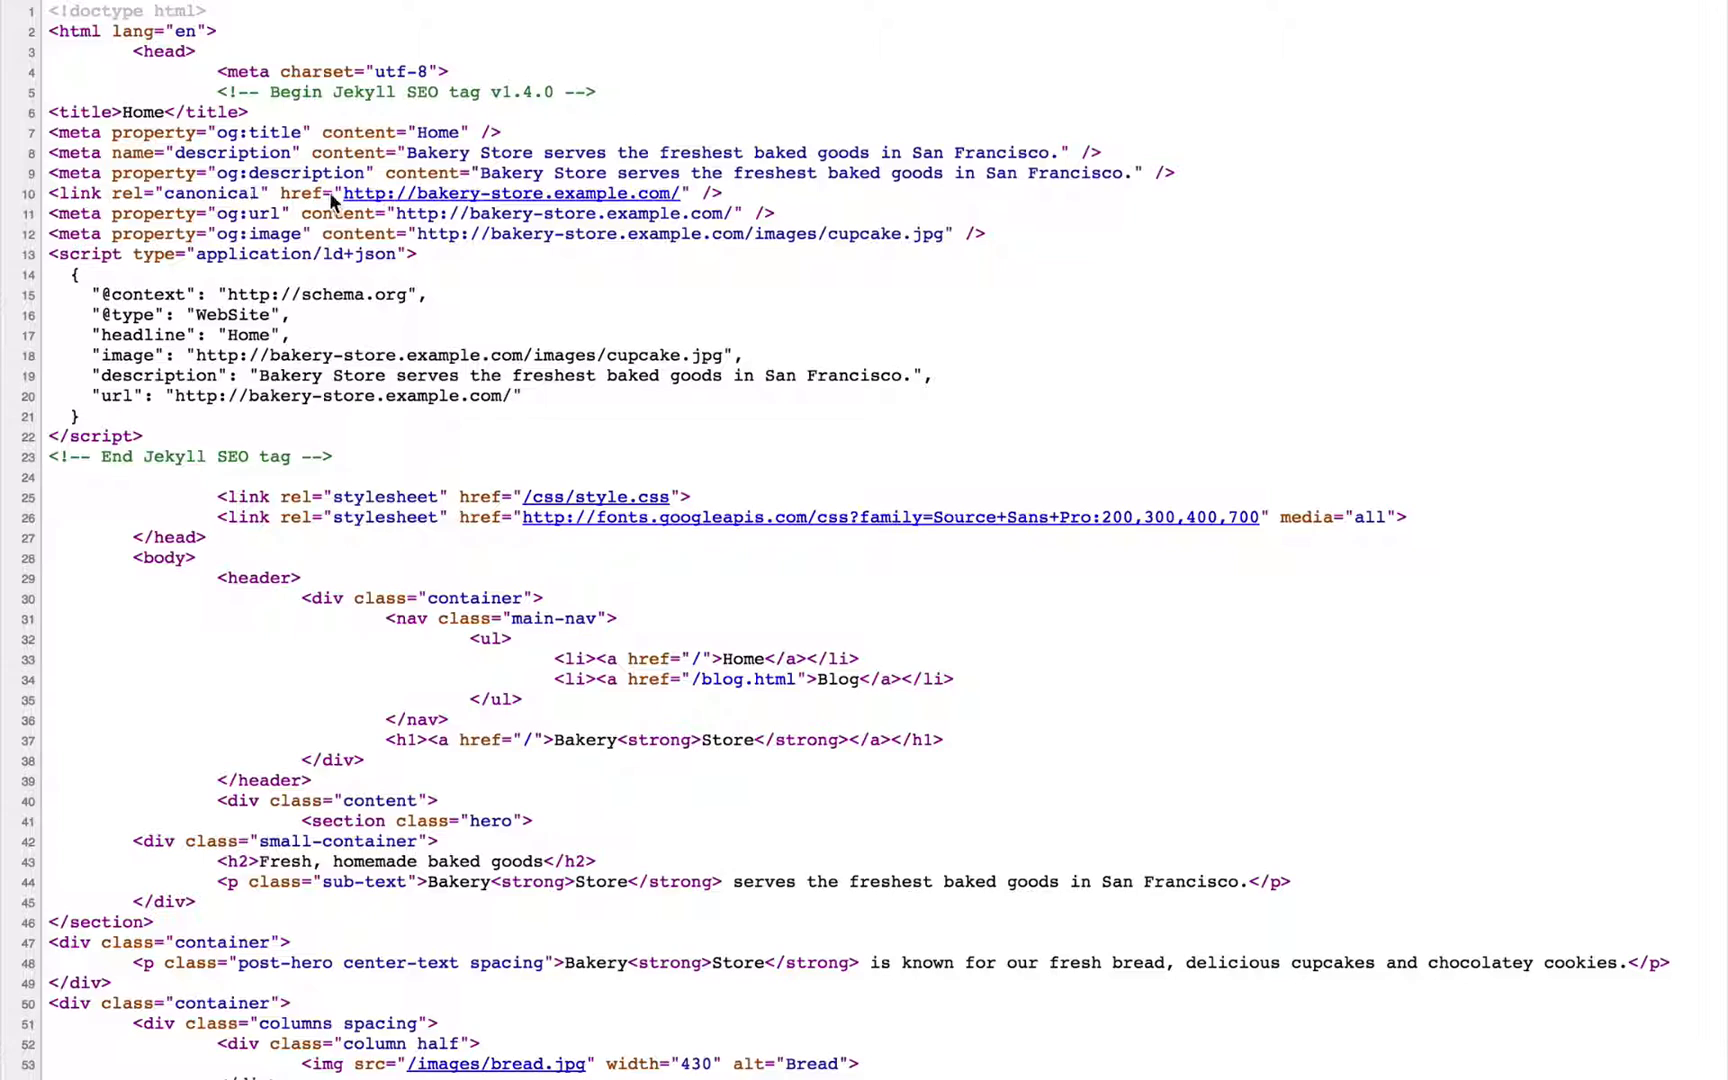
mouse_move(140, 316)
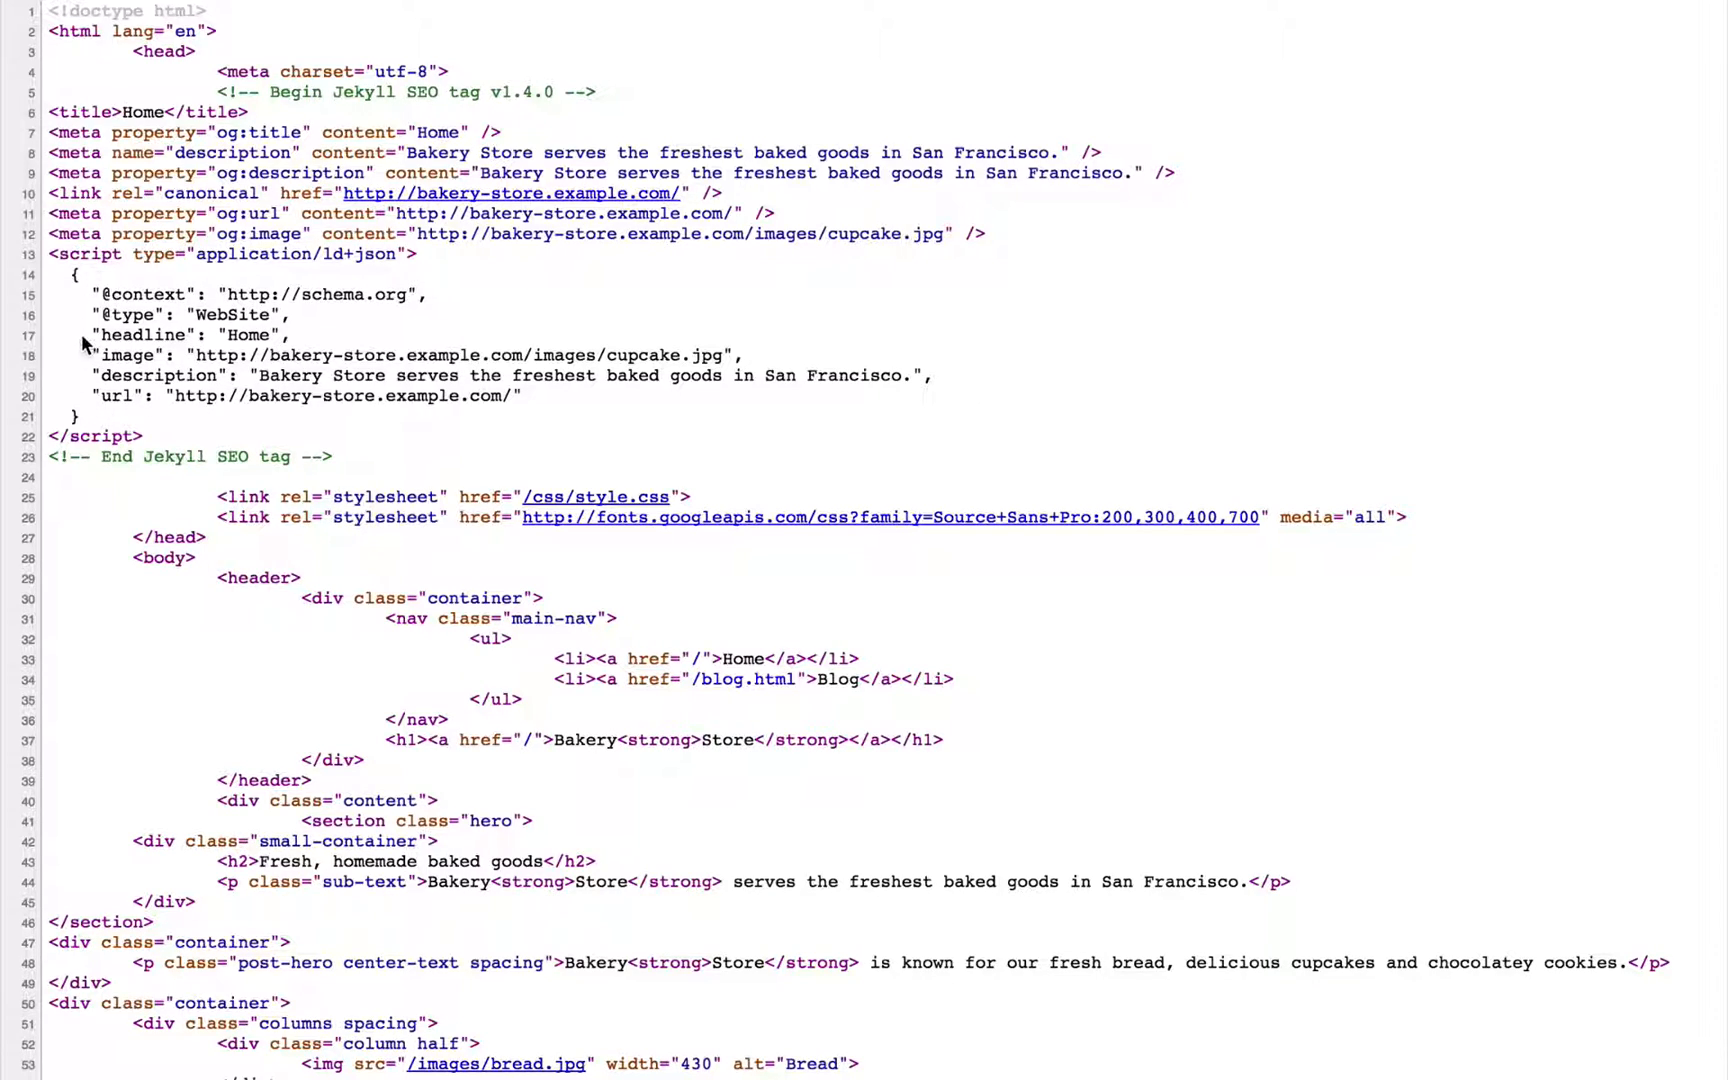
mouse_move(86, 283)
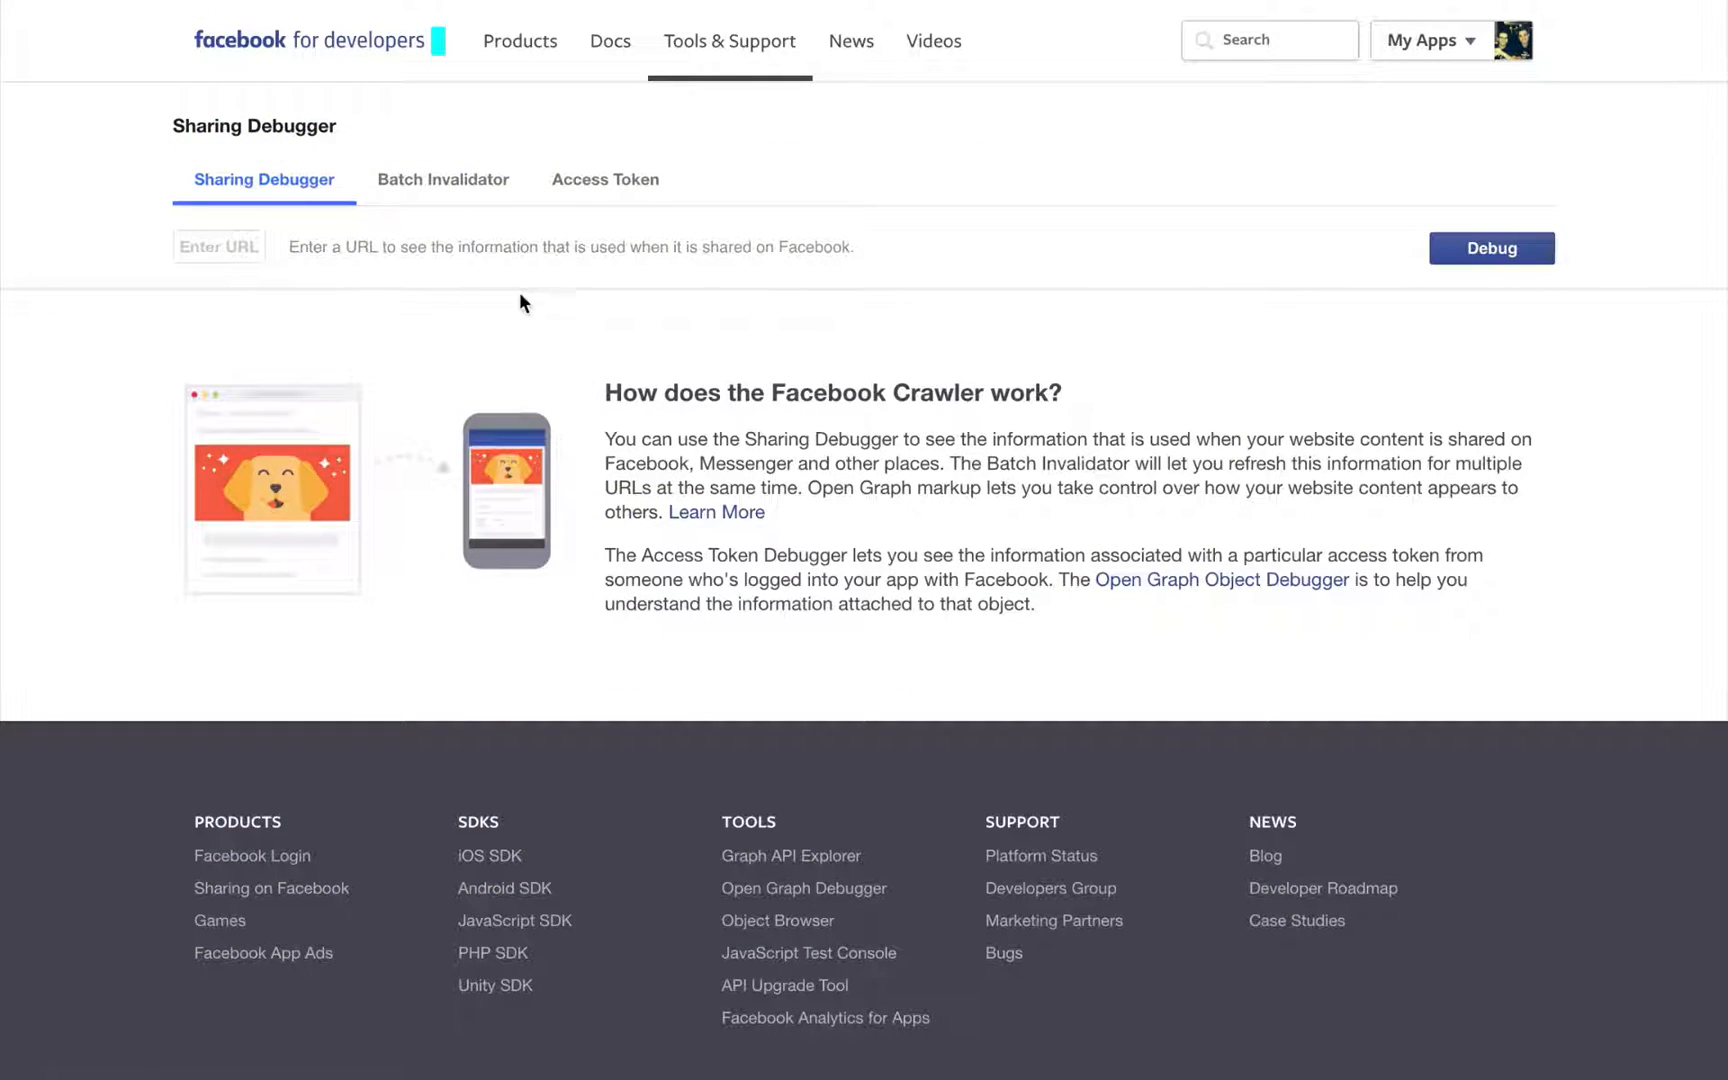
mouse_move(506, 242)
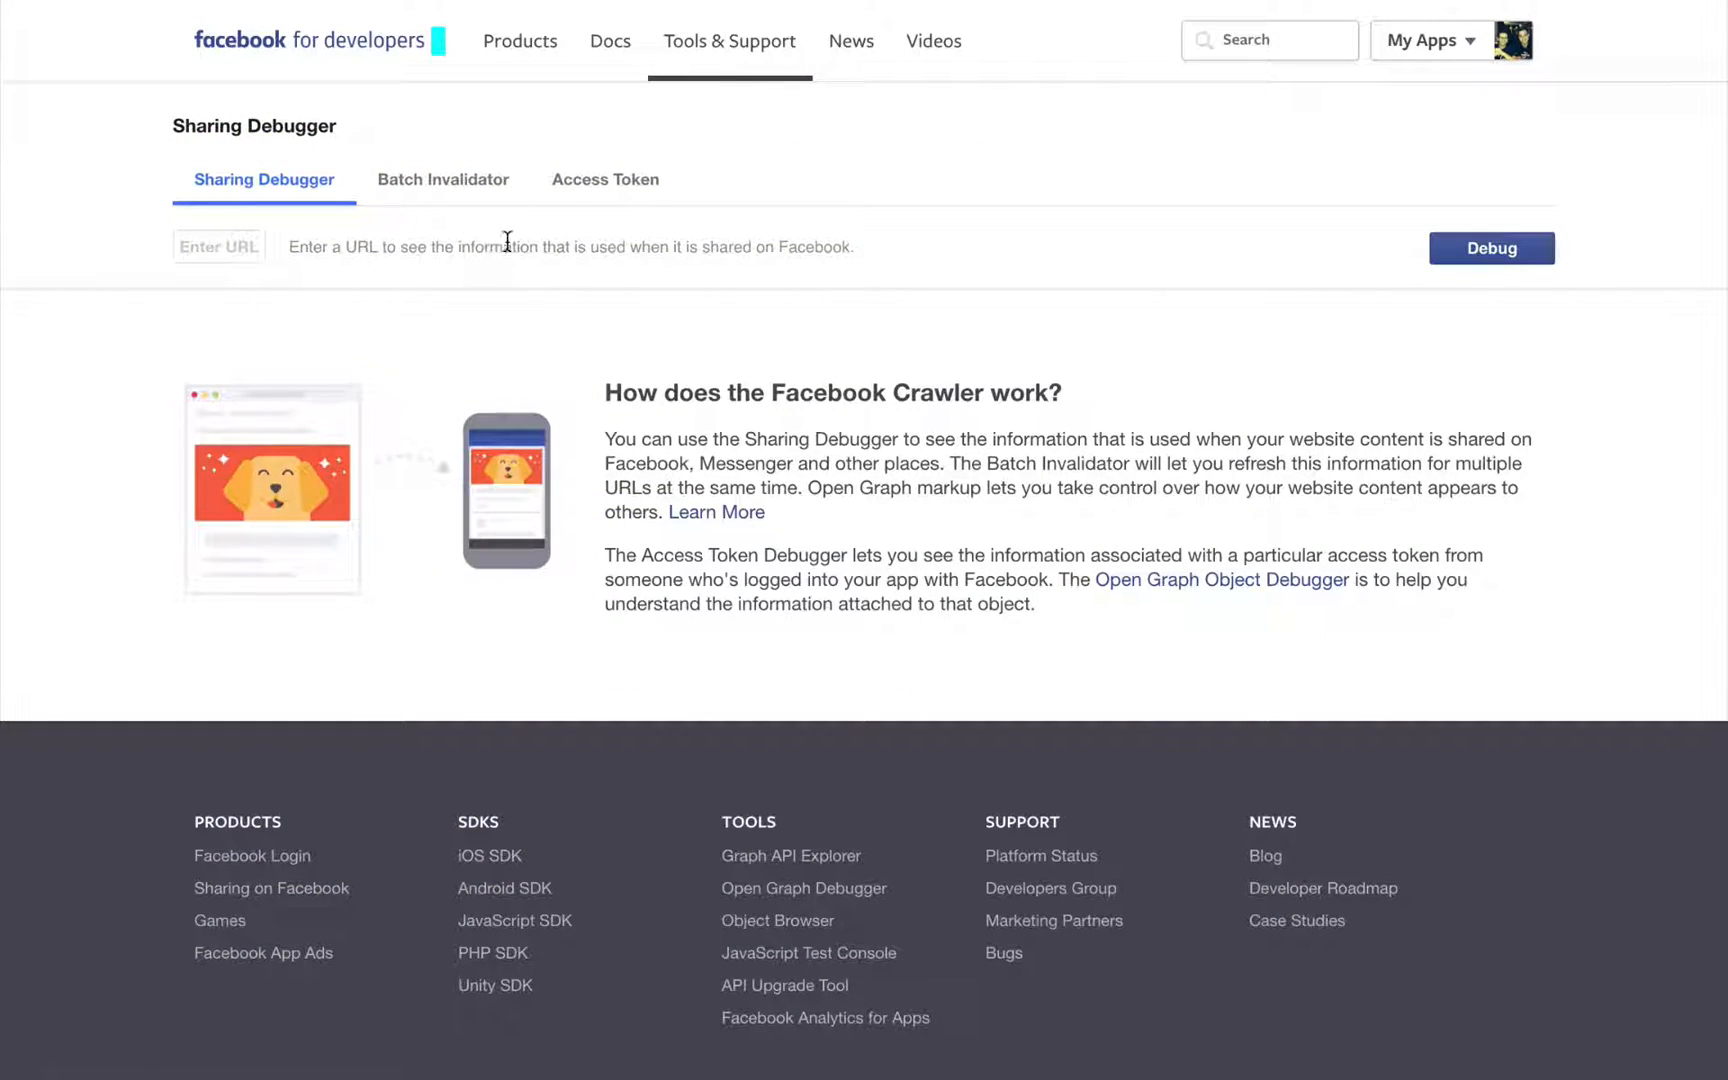
mouse_move(602, 338)
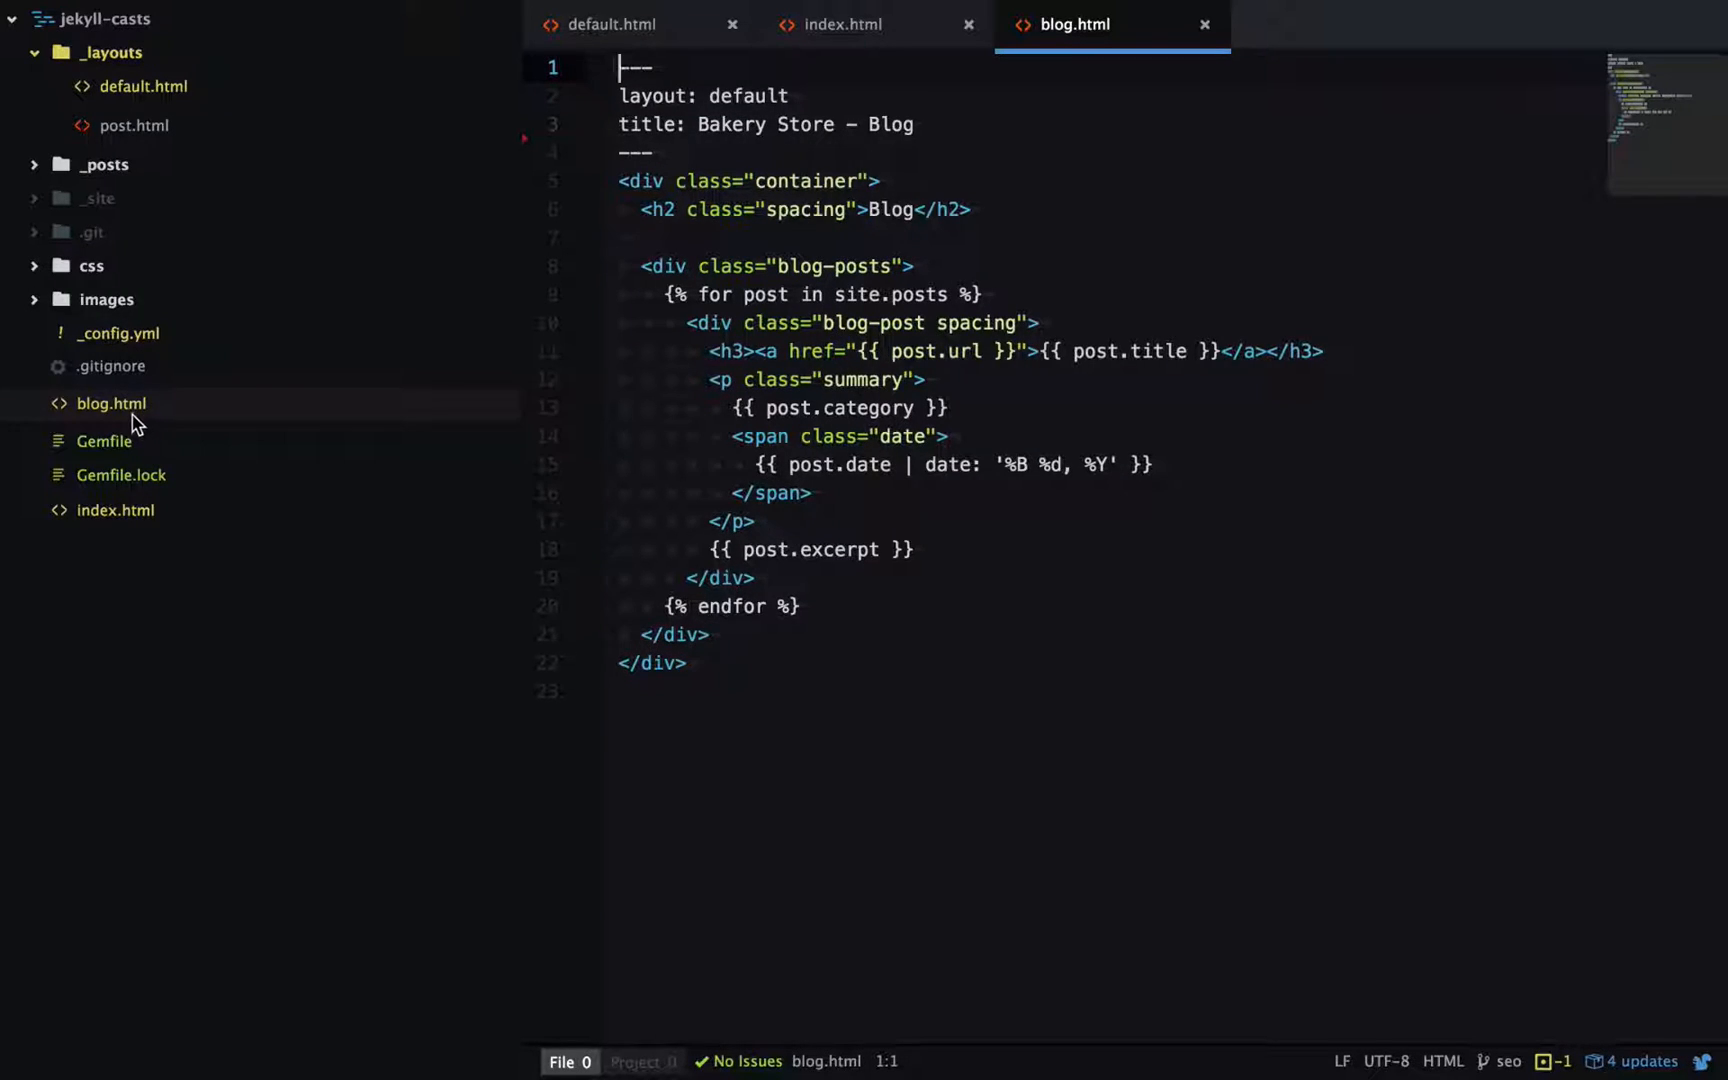
Step: Rename blog.html to b.html from the project tree's context menu
right_click(110, 403)
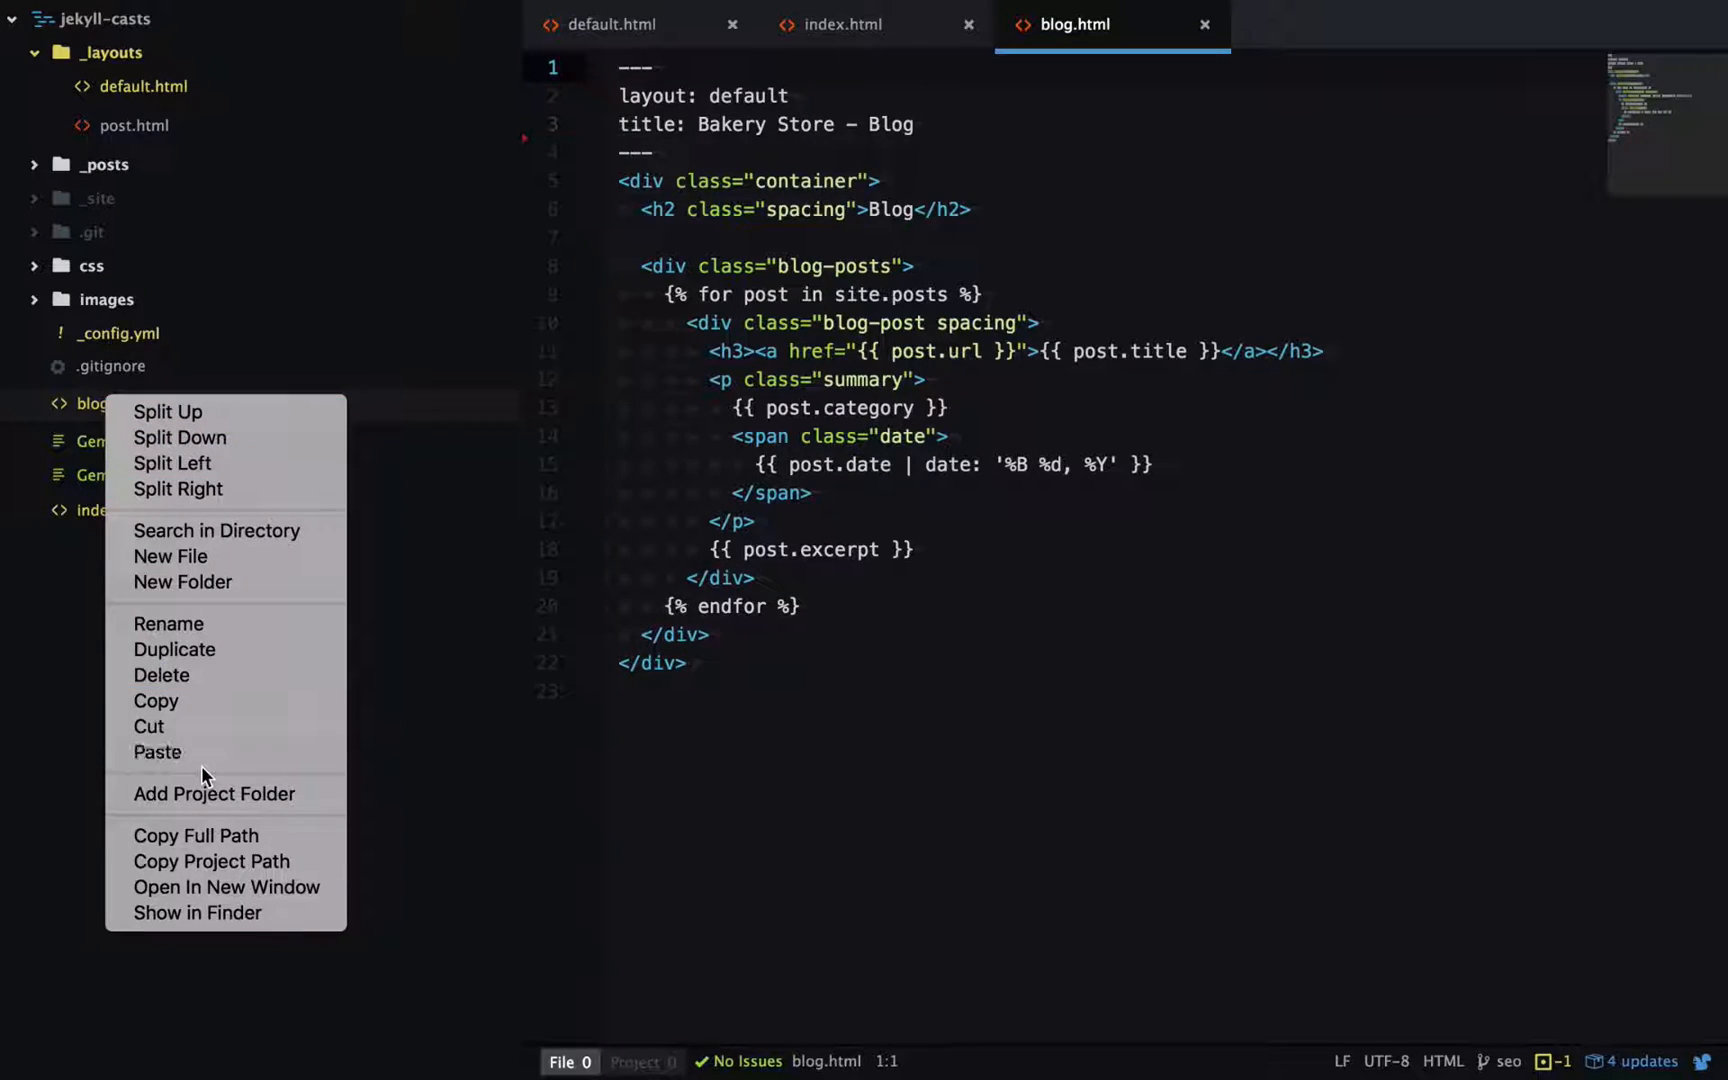
click(204, 634)
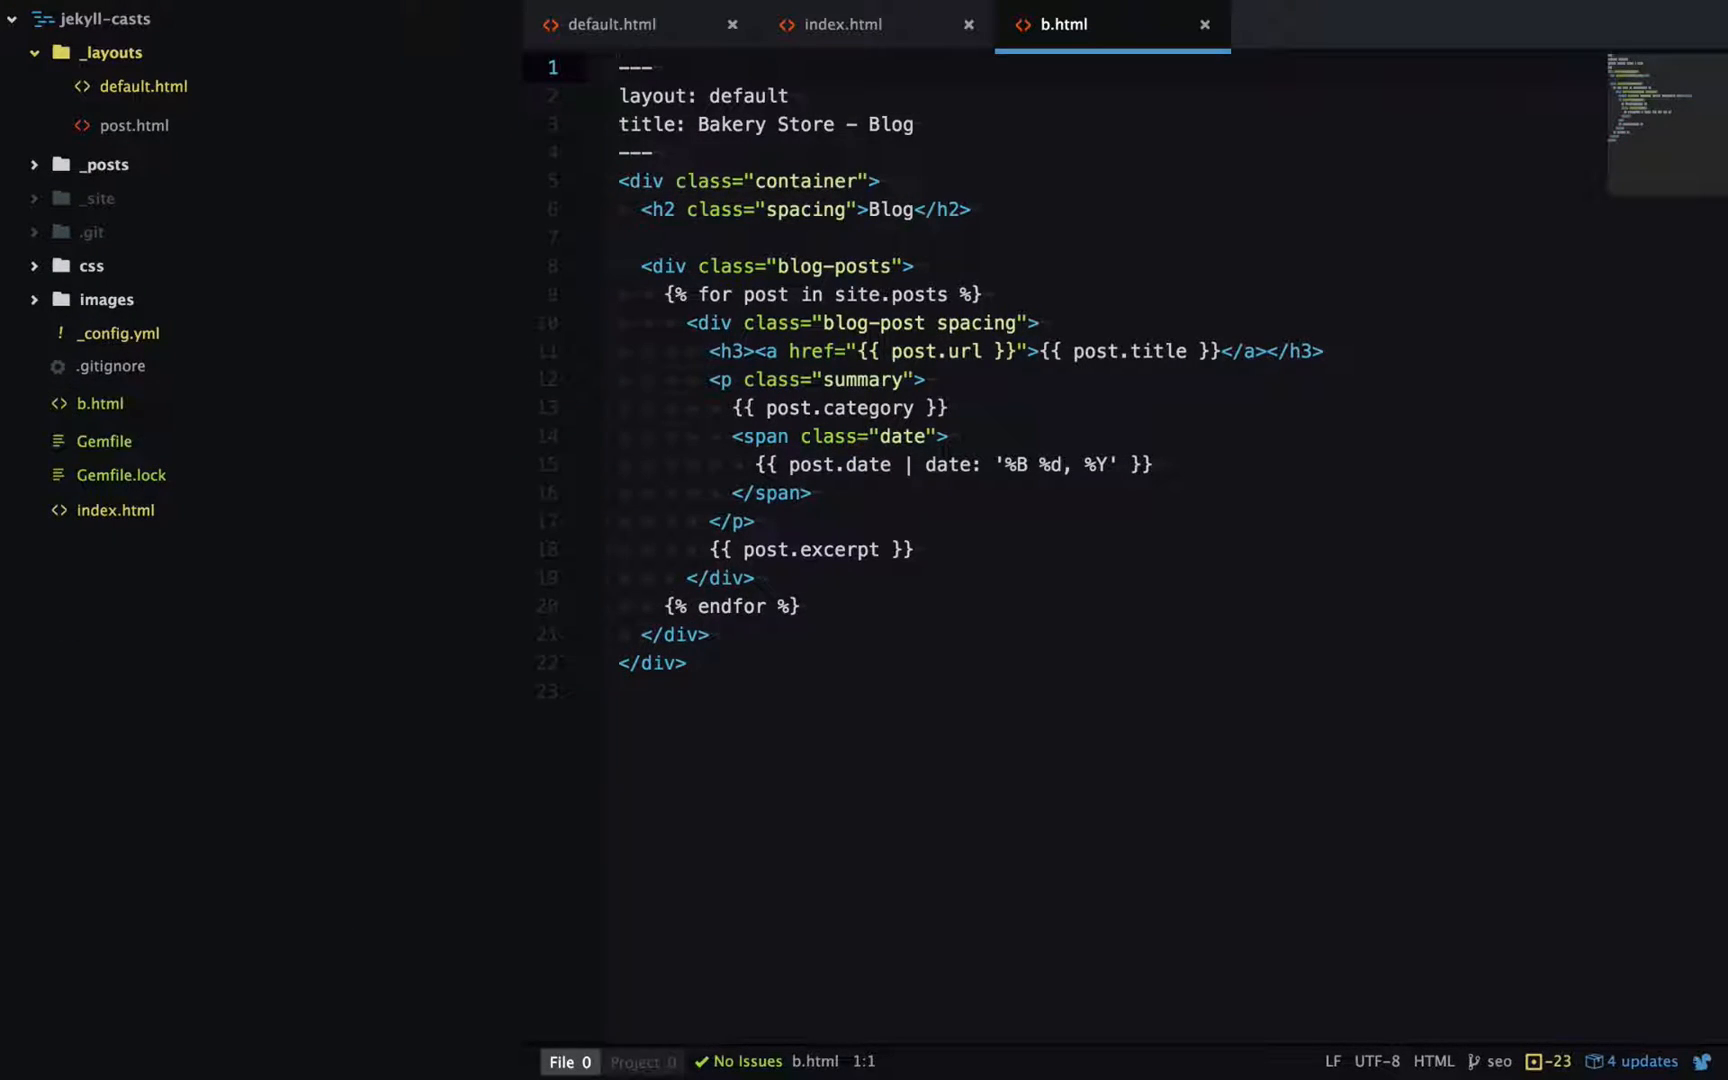
click(623, 67)
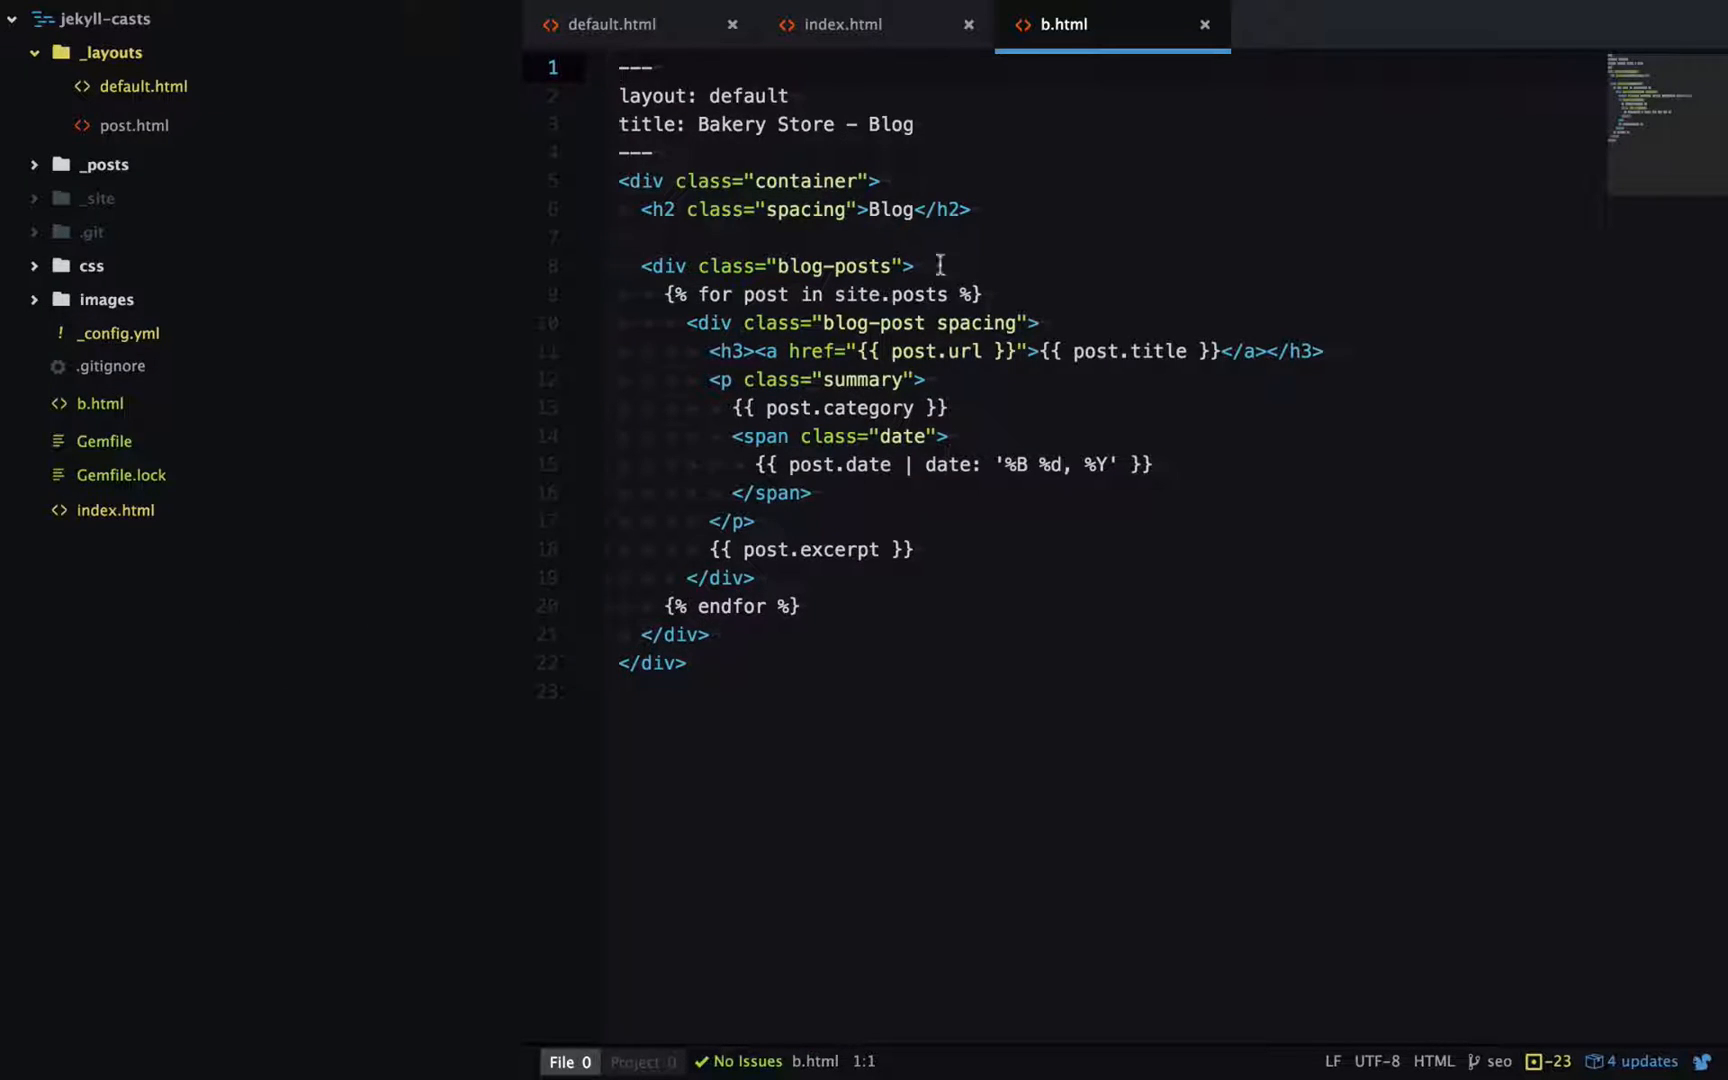
Step: Add a 'permalink: /blog/' line below the title in b.html's front matter
key(enter)
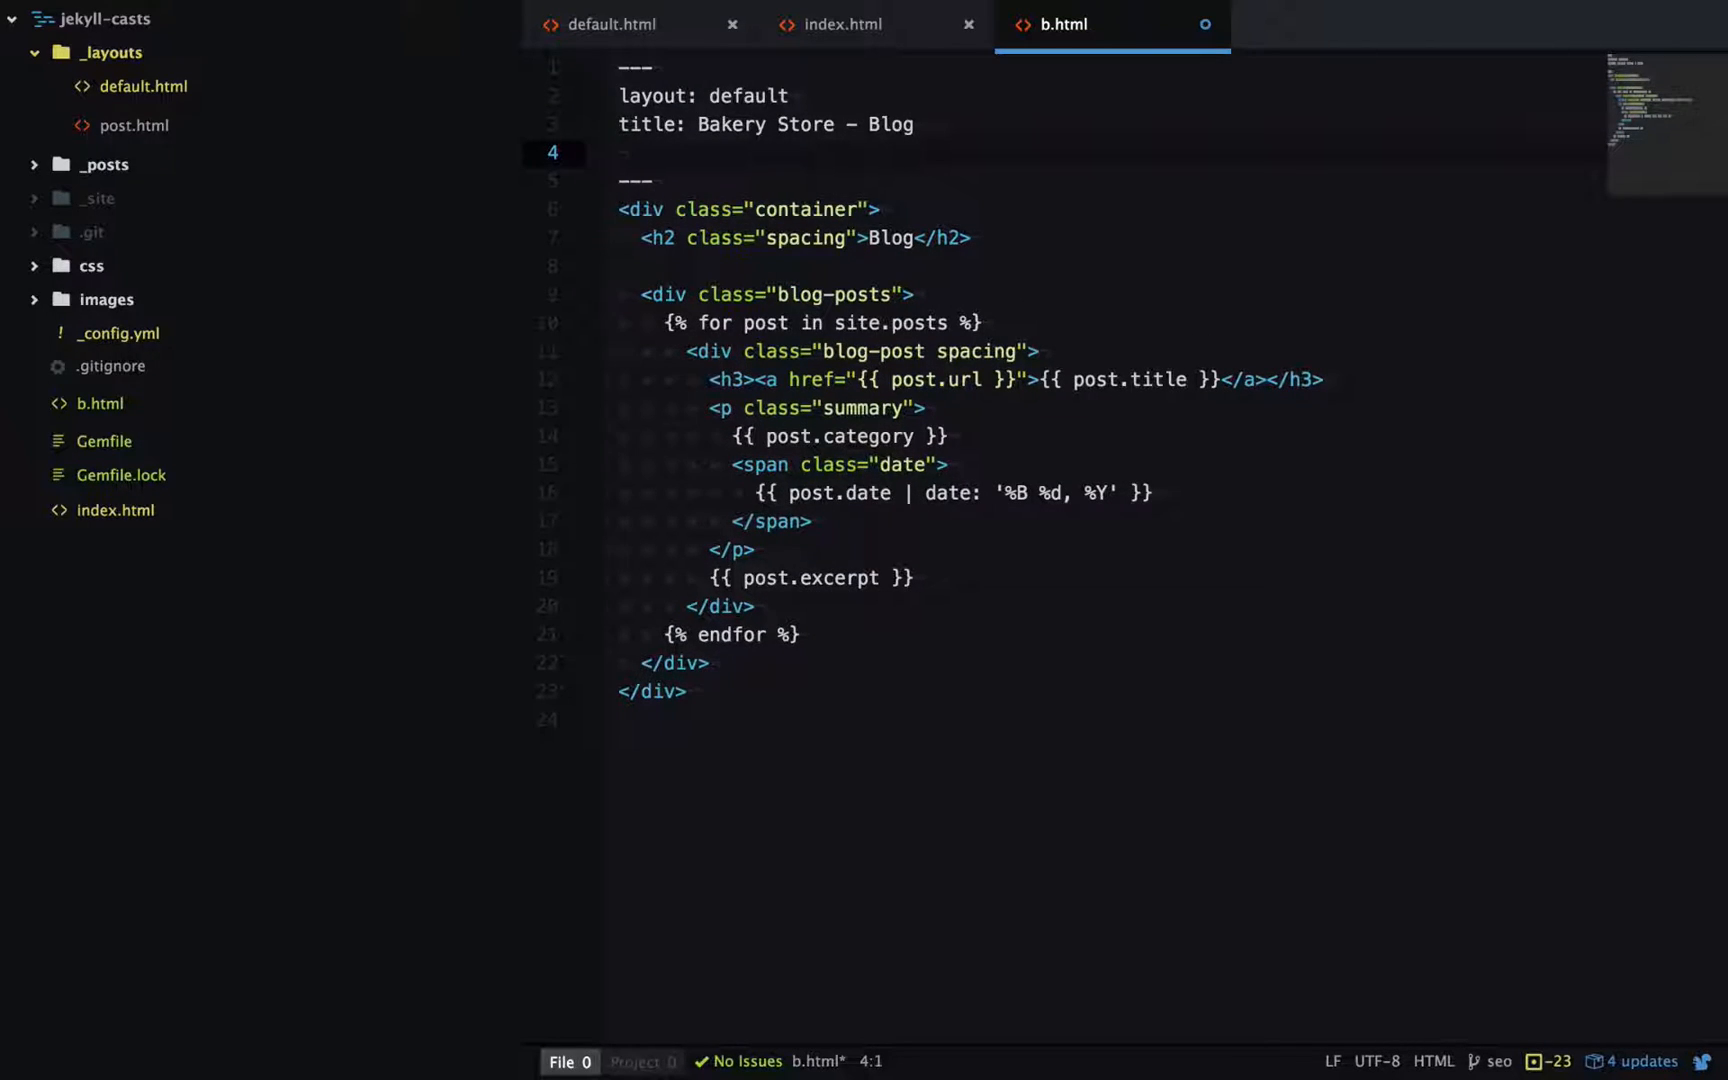
click(623, 152)
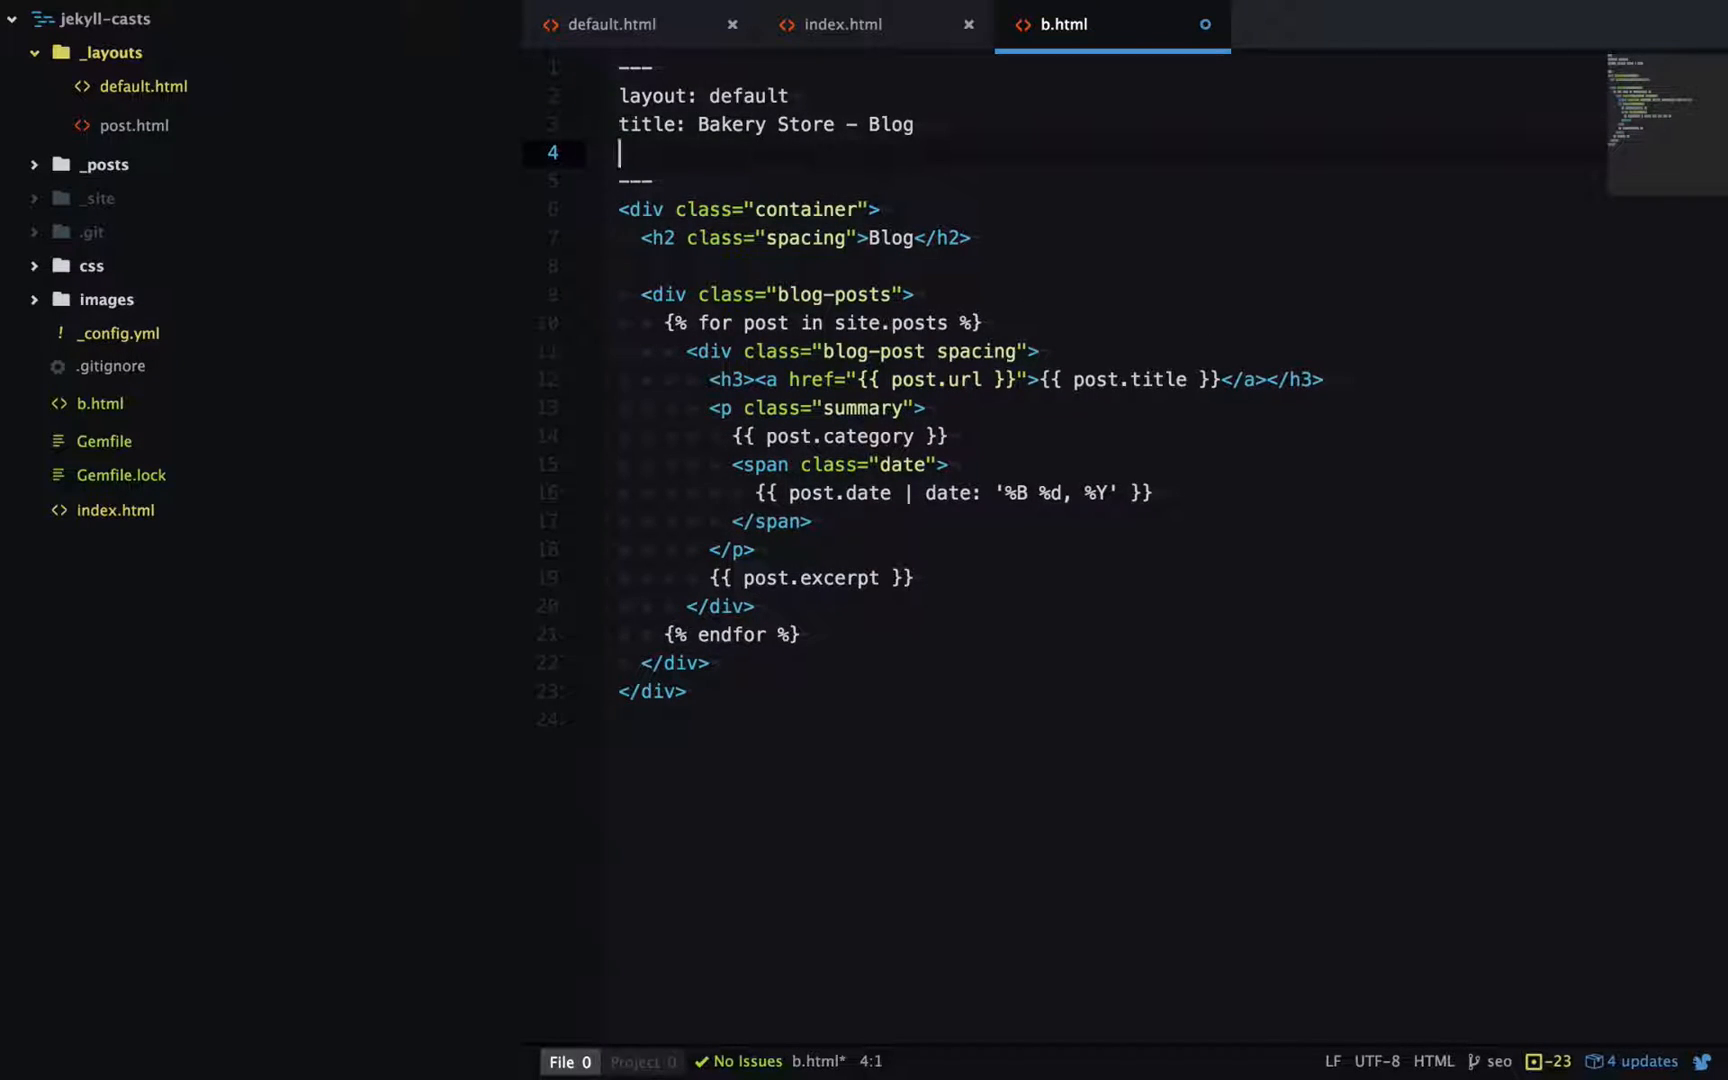
text(permal)
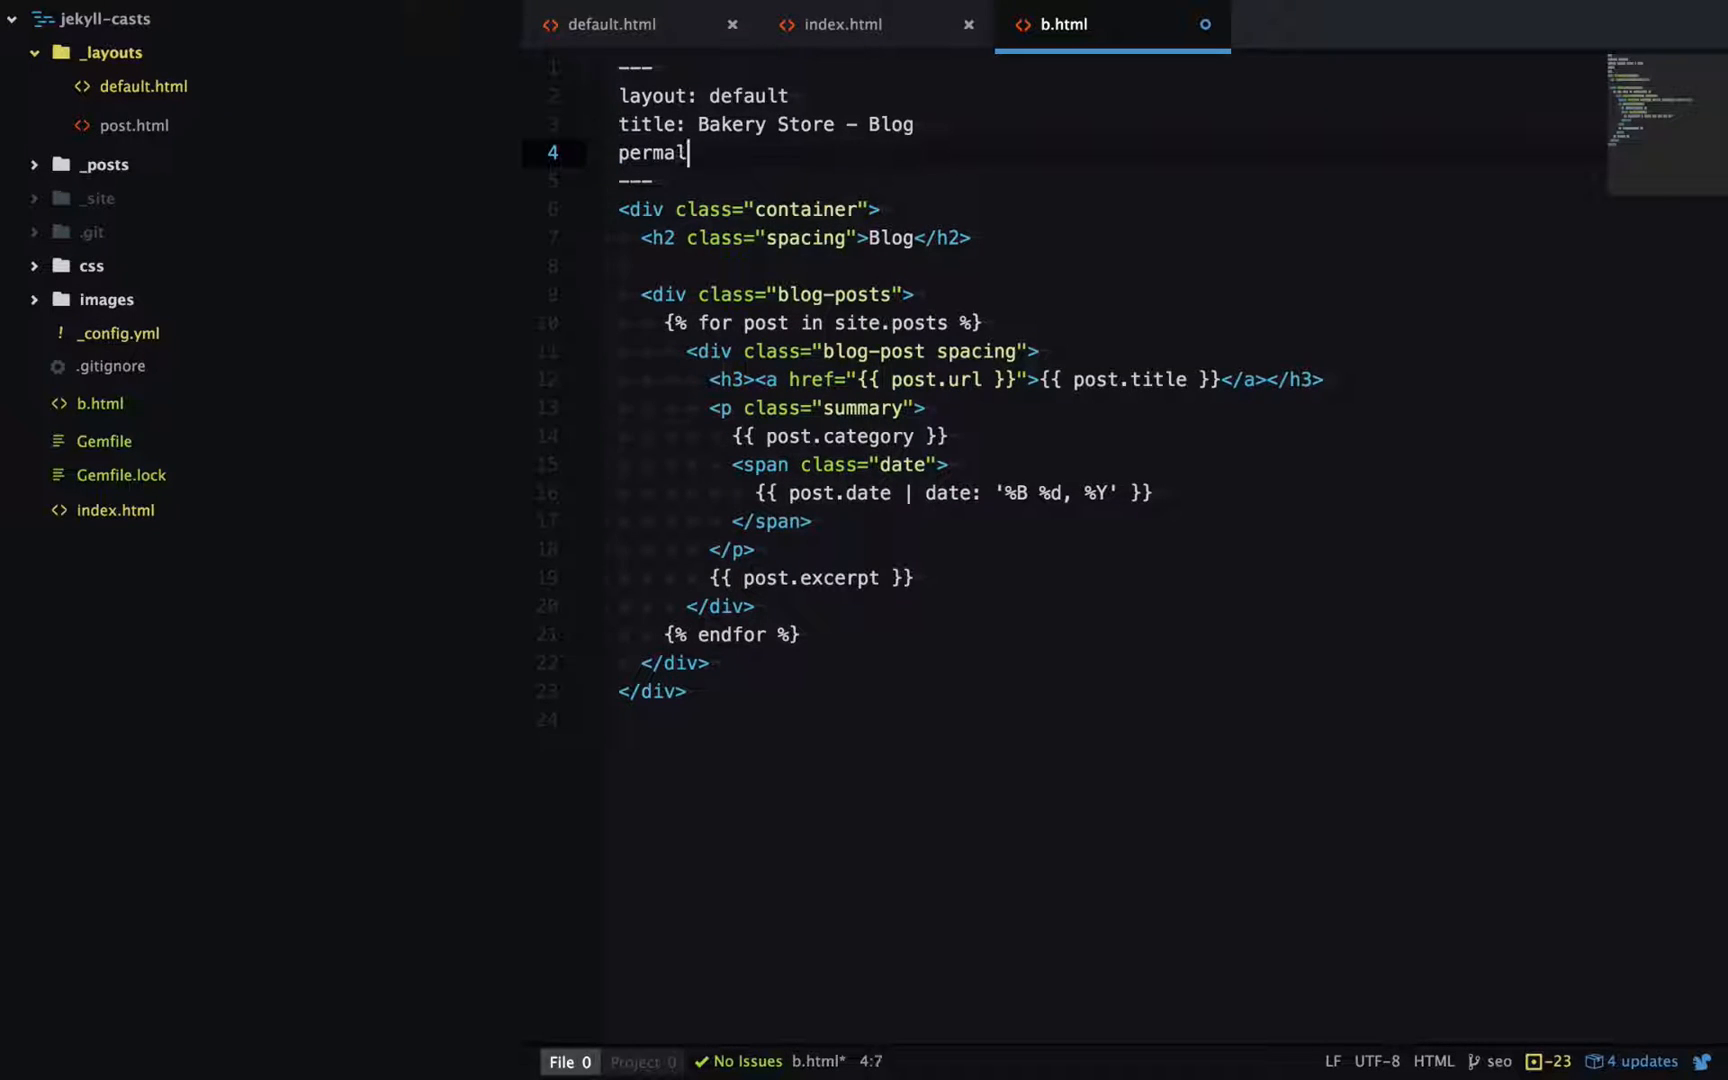
text(ink: /bol)
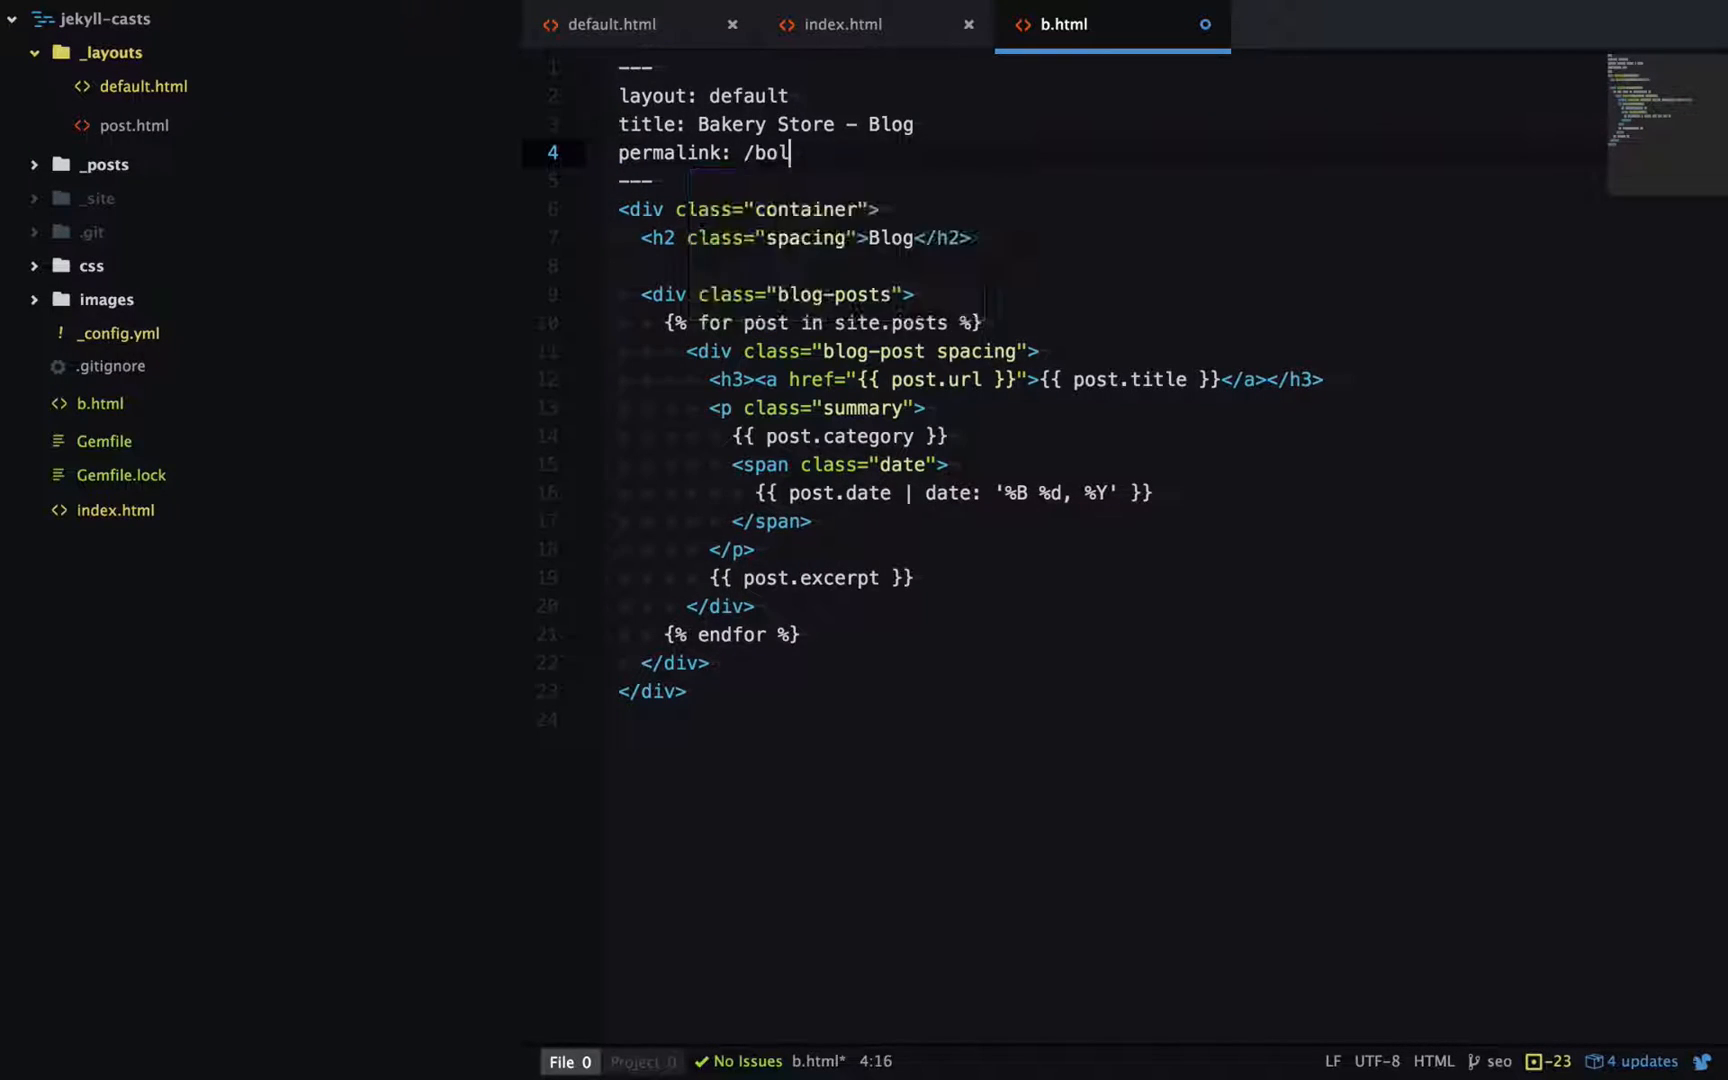
text(g/)
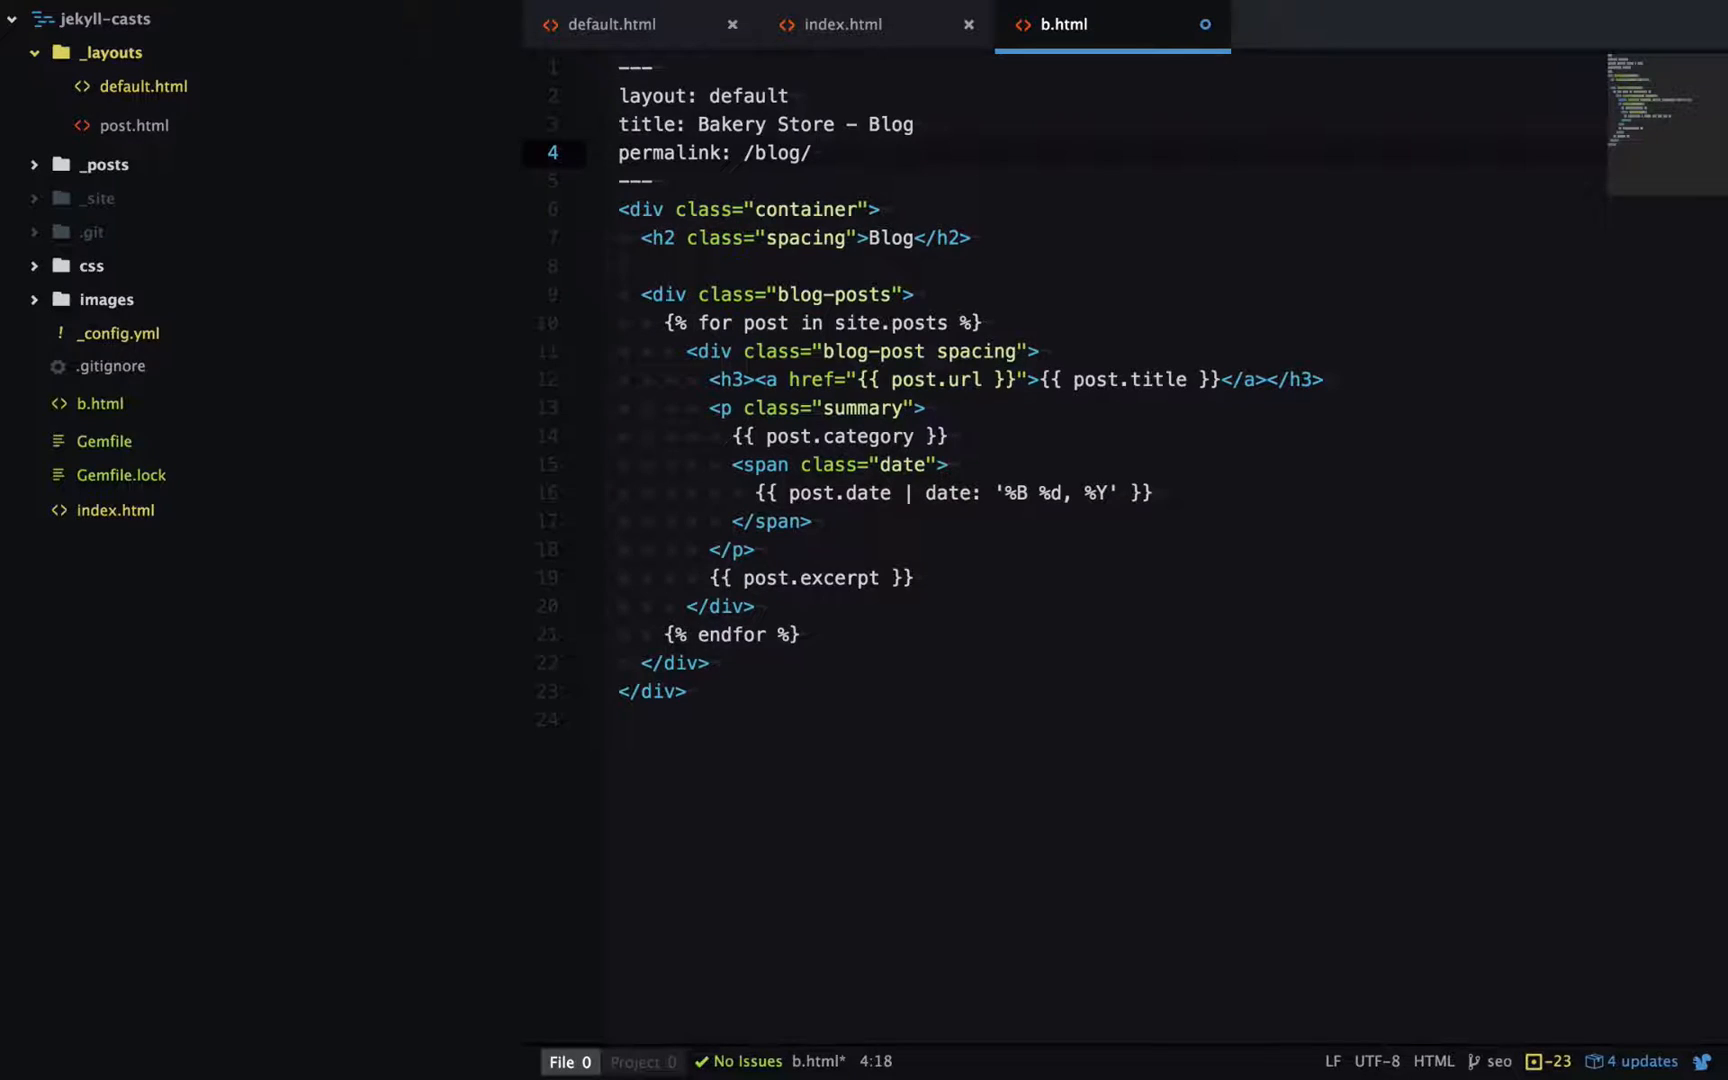
click(810, 152)
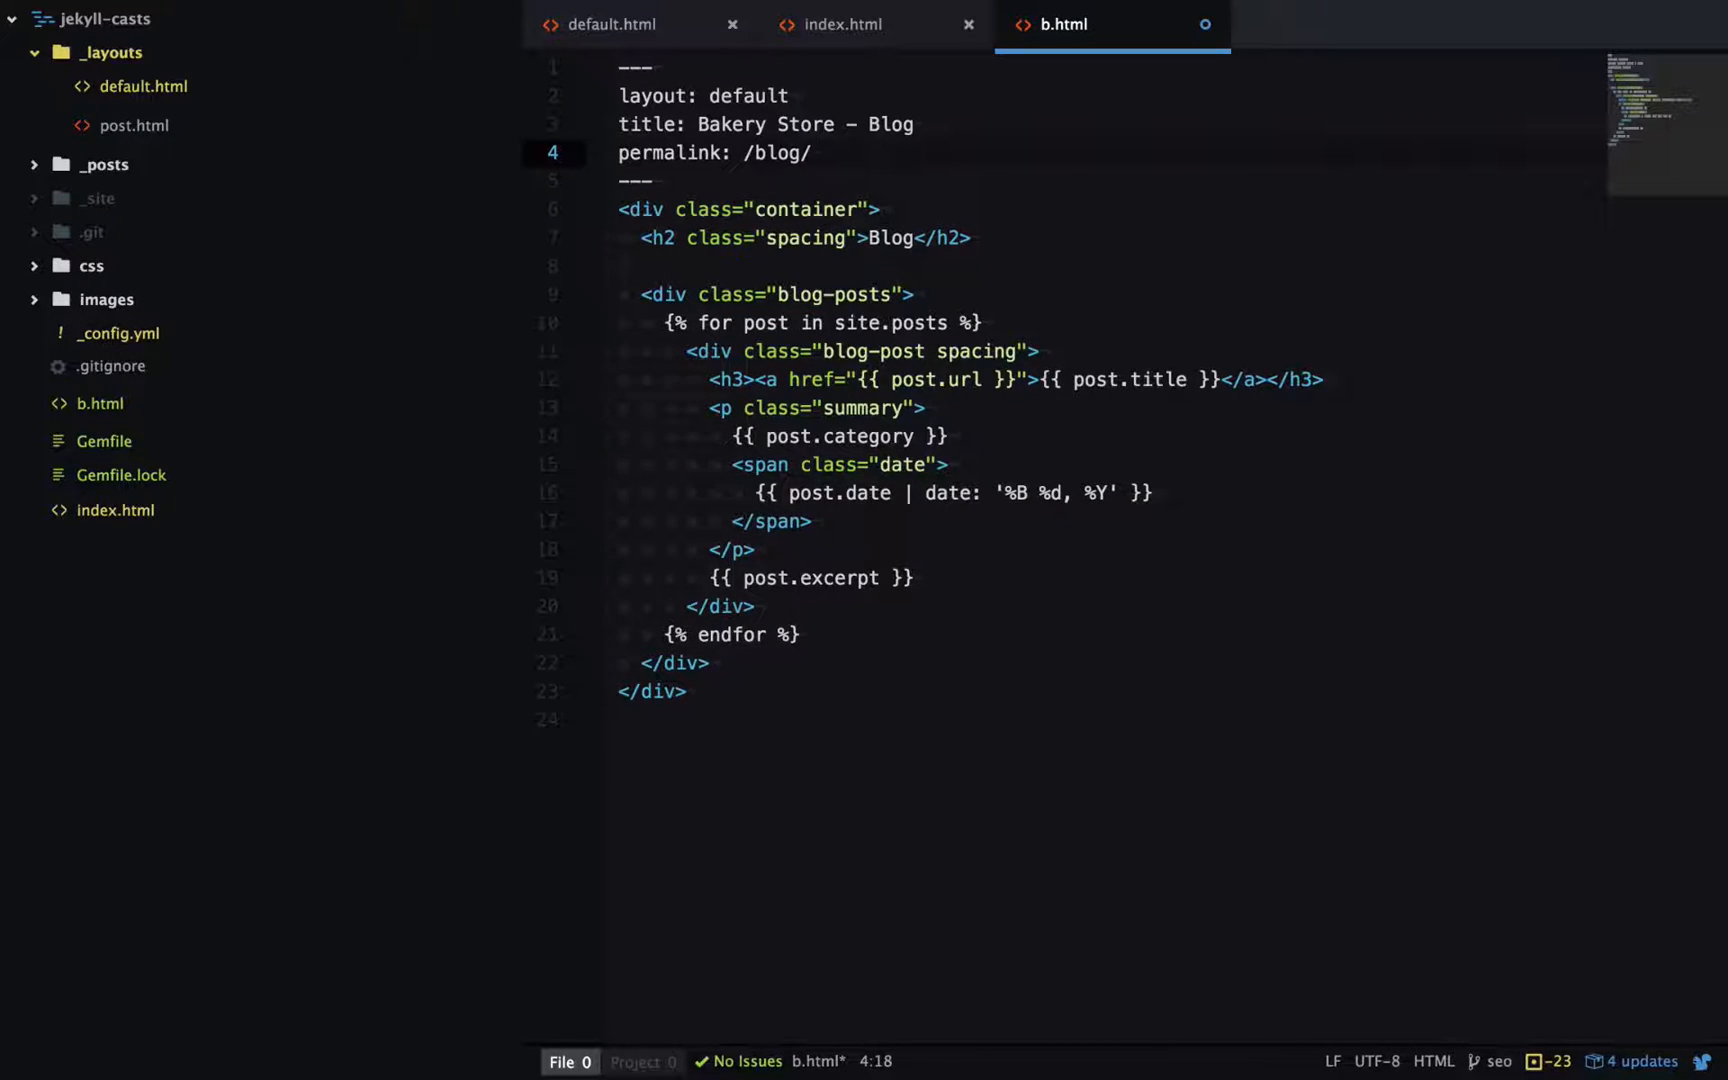
click(813, 153)
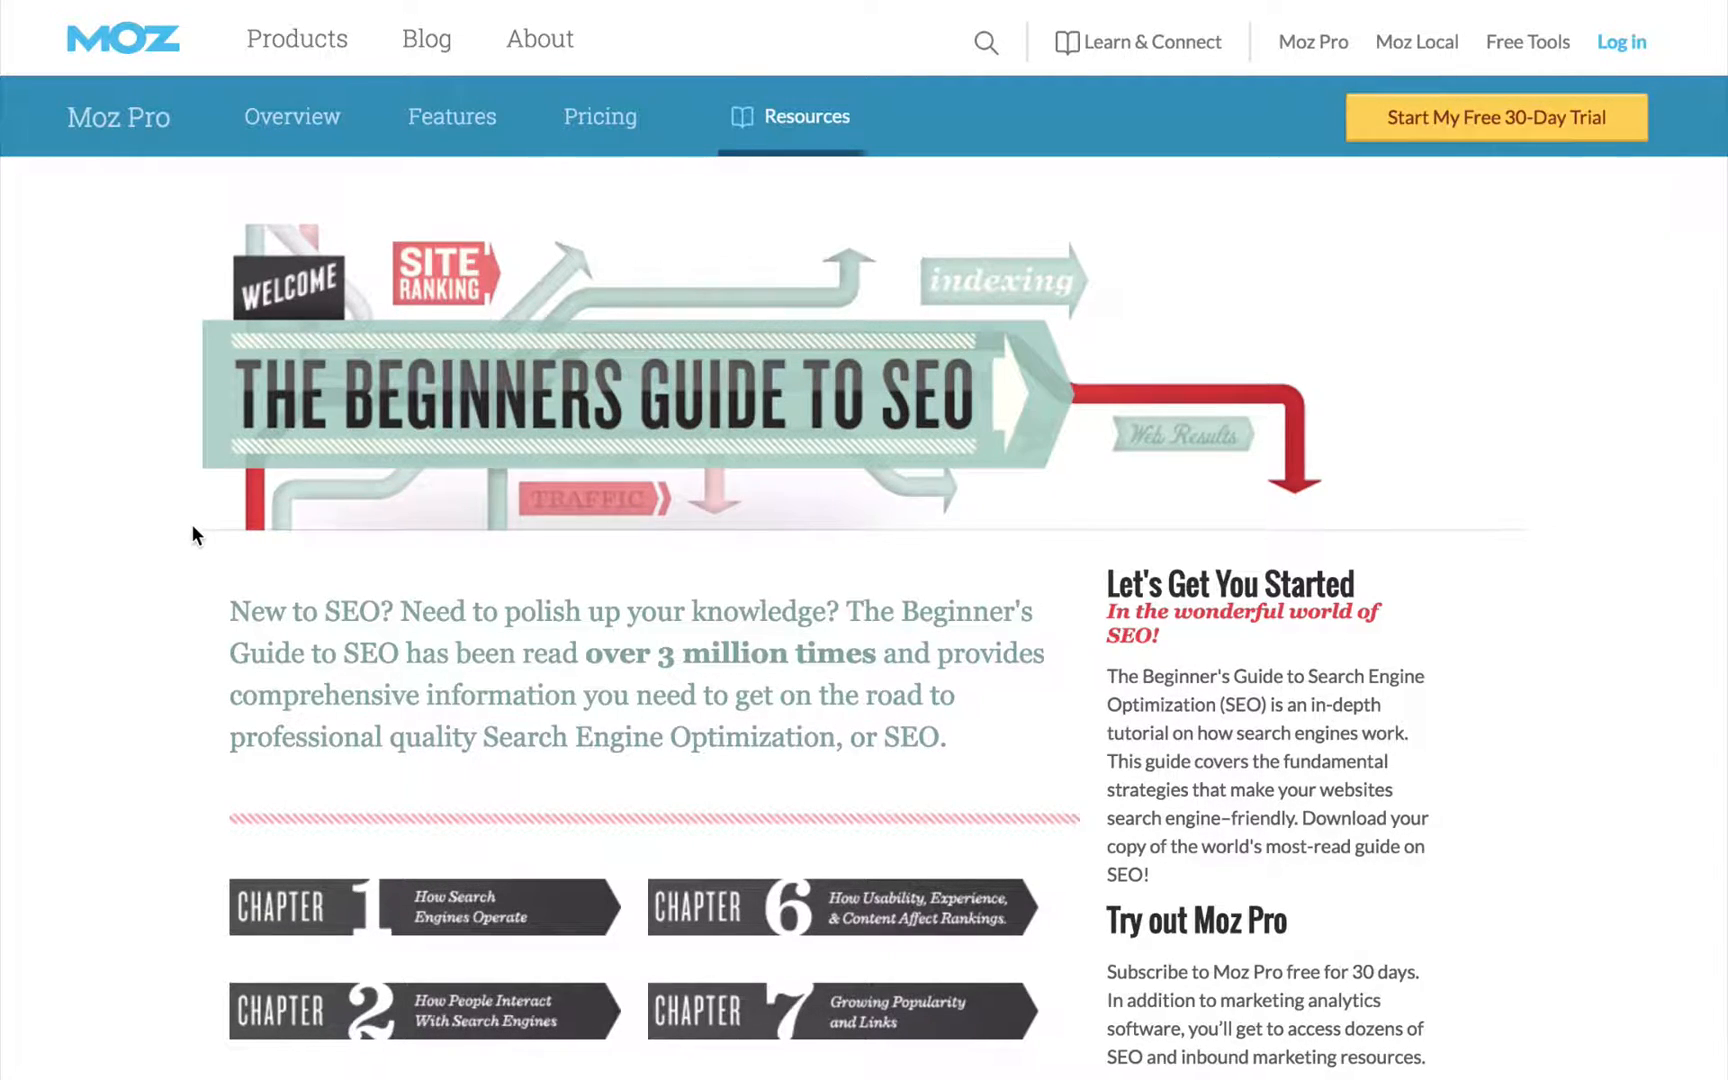
mouse_move(125, 282)
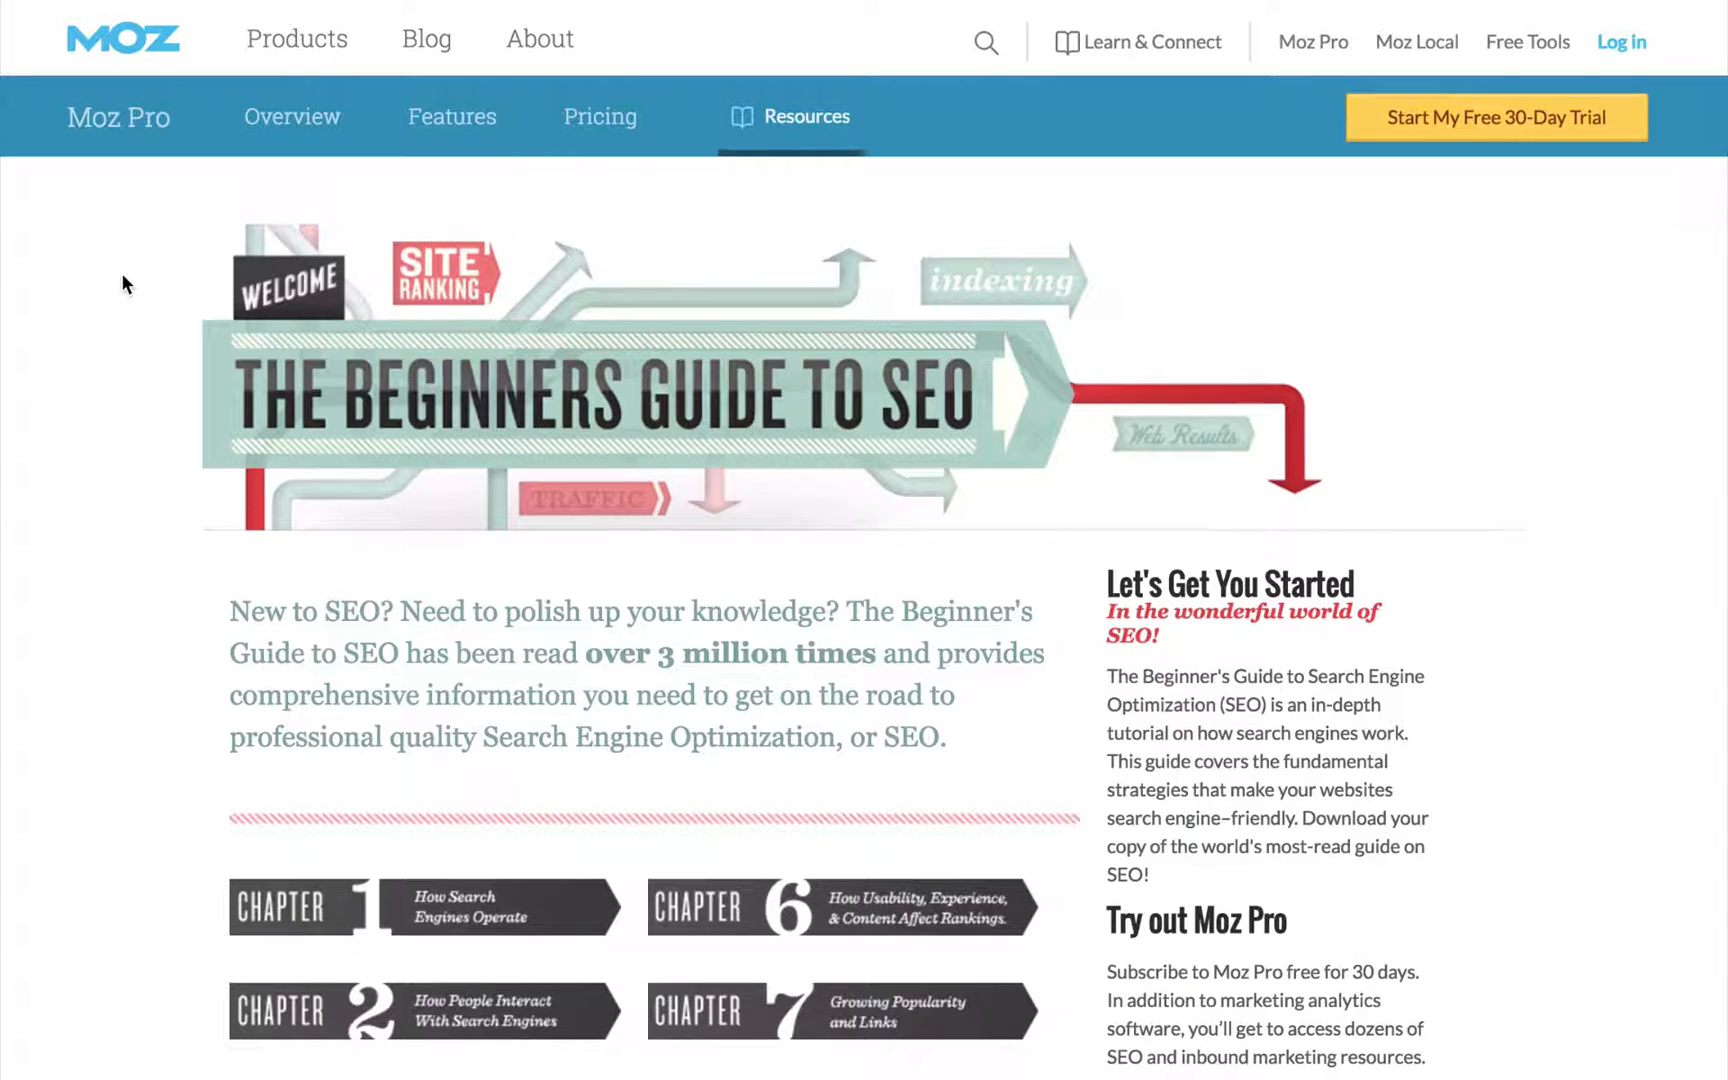
mouse_move(365, 391)
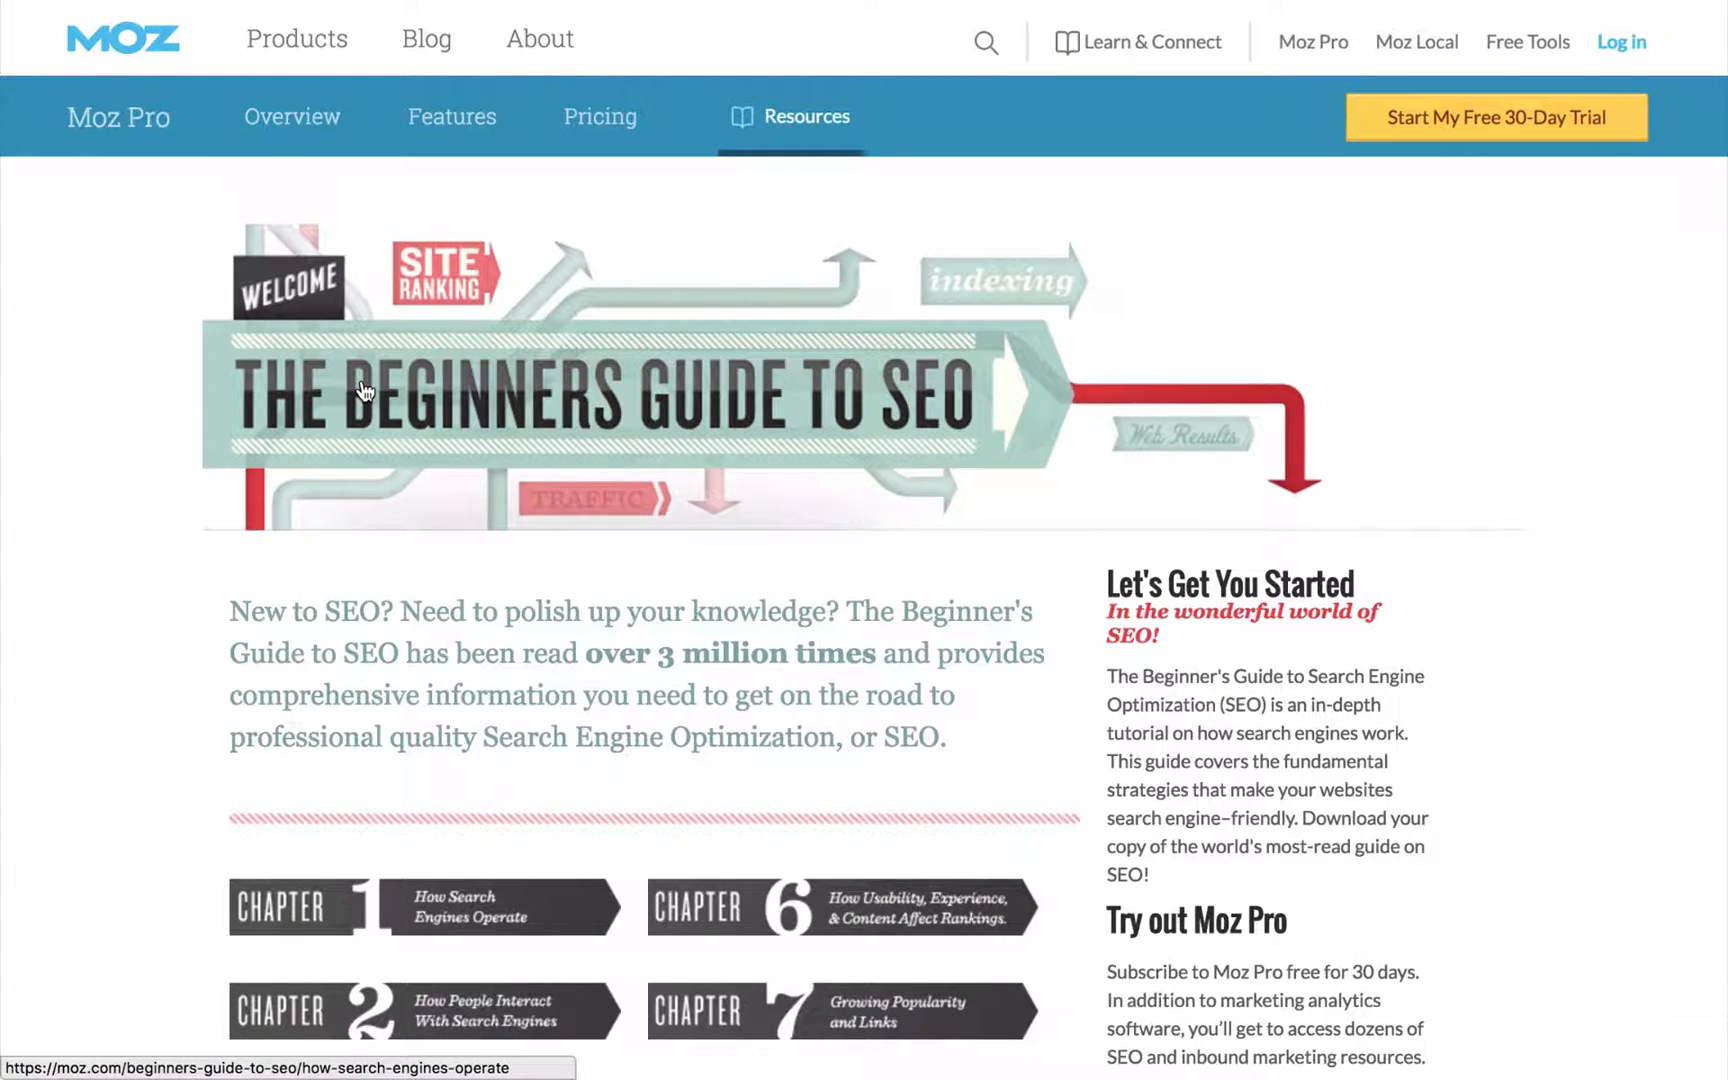
Step: Scroll Moz's Beginner's Guide to SEO down to its list of ten chapters
scroll(down, 3)
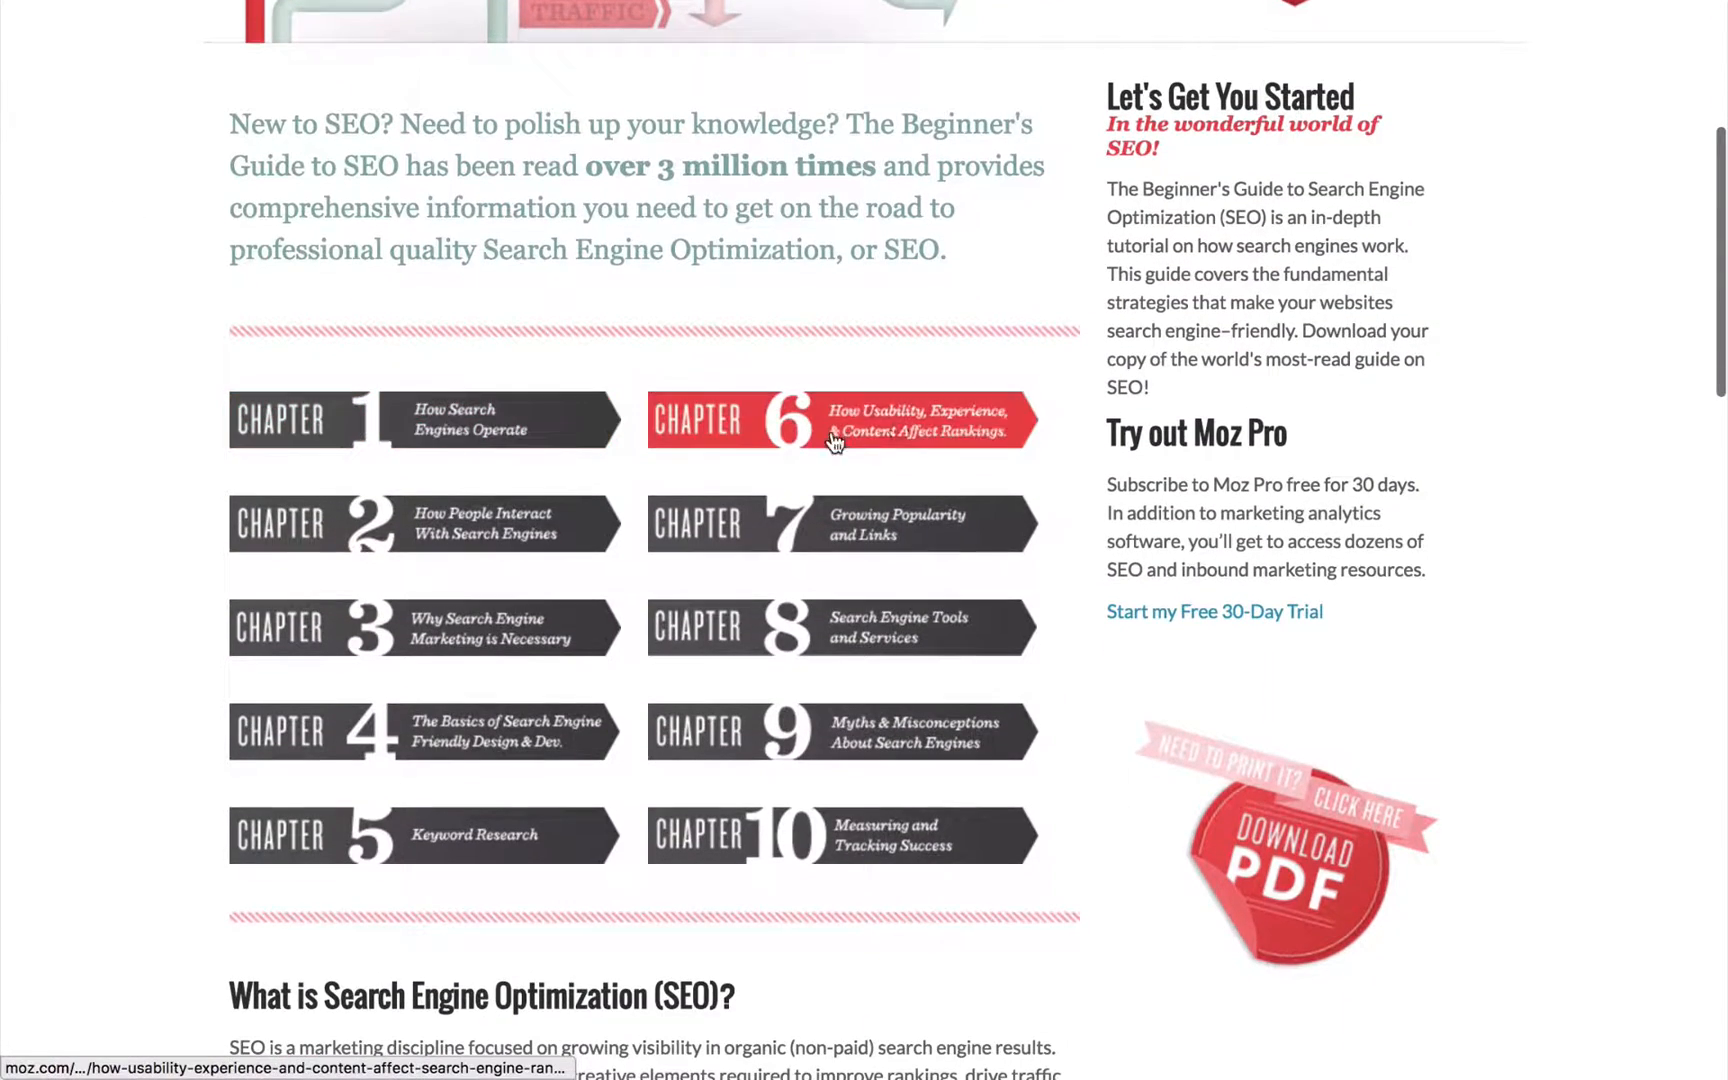
mouse_move(865, 961)
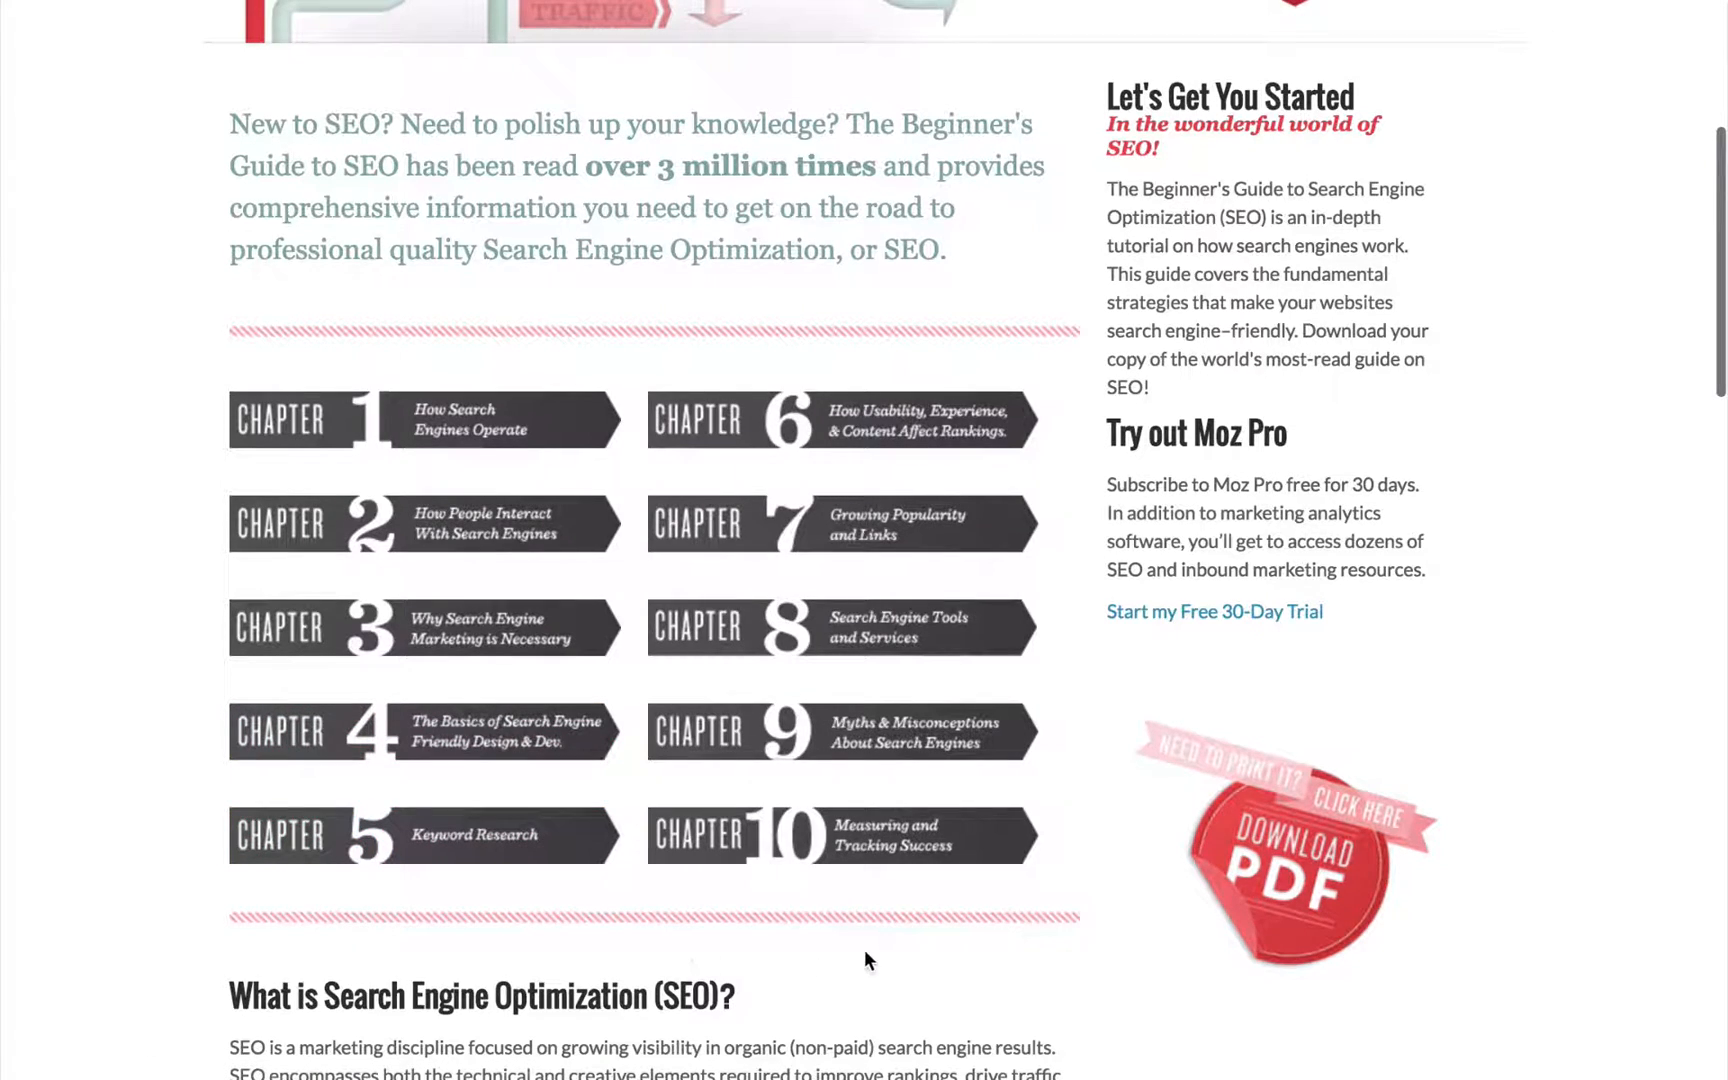
mouse_move(44, 551)
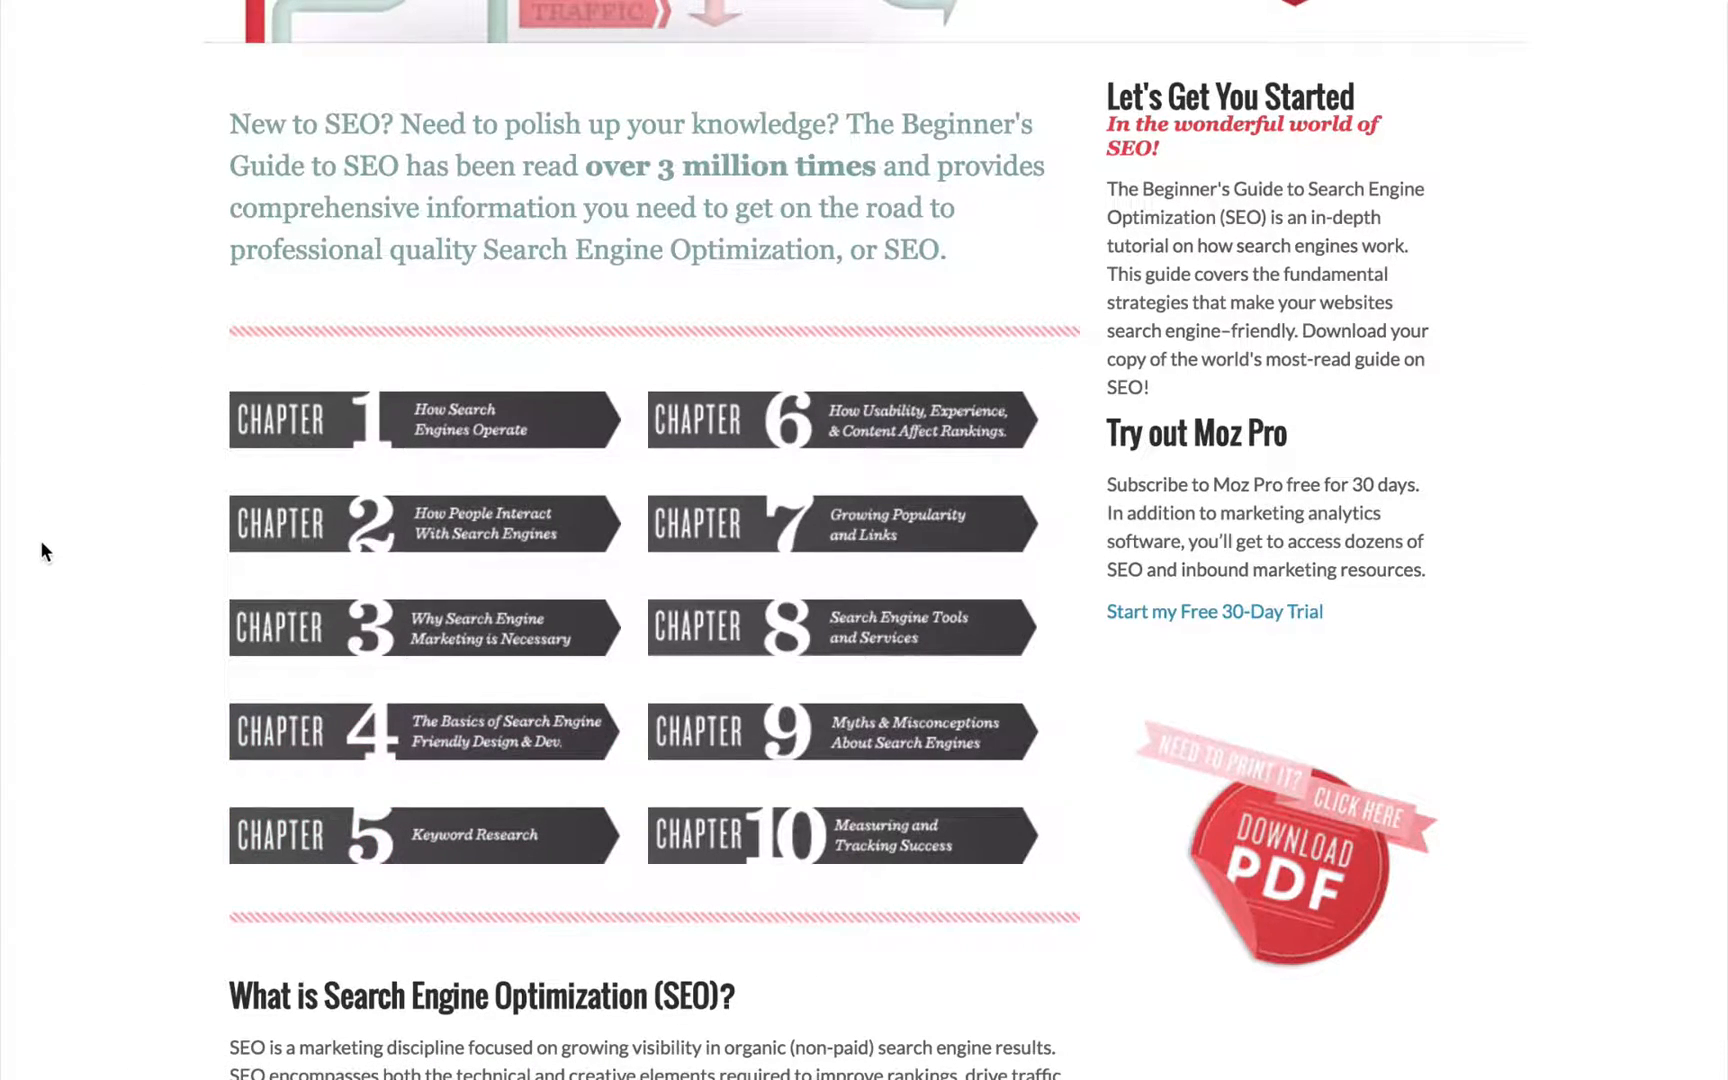